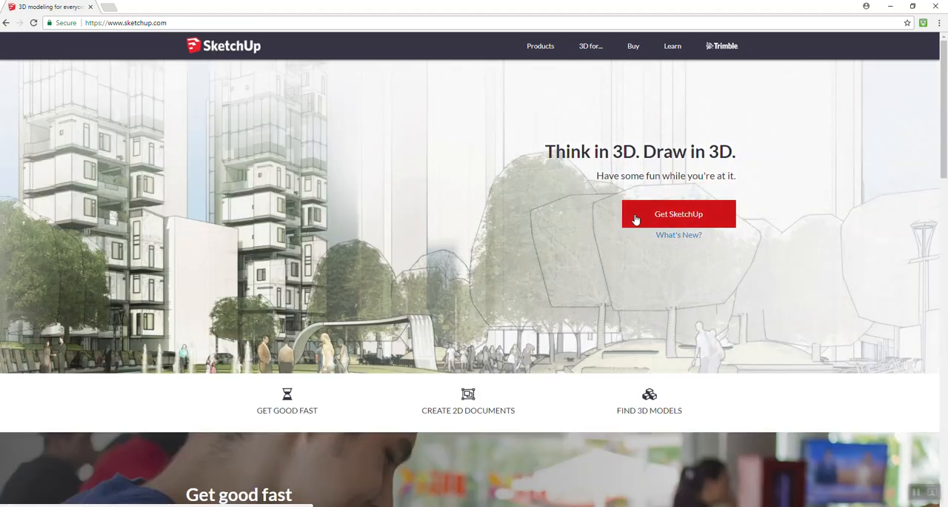
{"action": "mouse_move", "coordinate": [541, 46]}
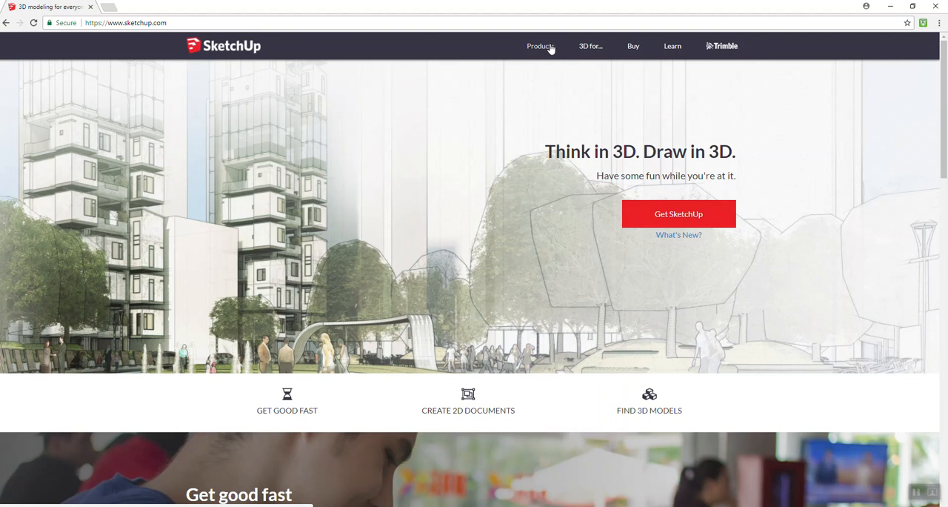
Choose SketchUp Viewer from the Products menu in the site header
{"action": "left_click", "coordinate": [540, 46]}
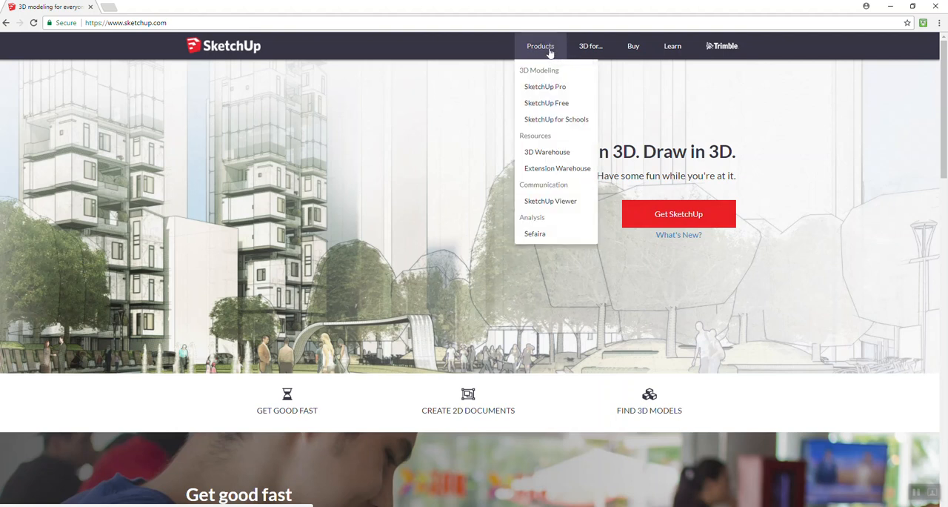
{"action": "mouse_move", "coordinate": [551, 201]}
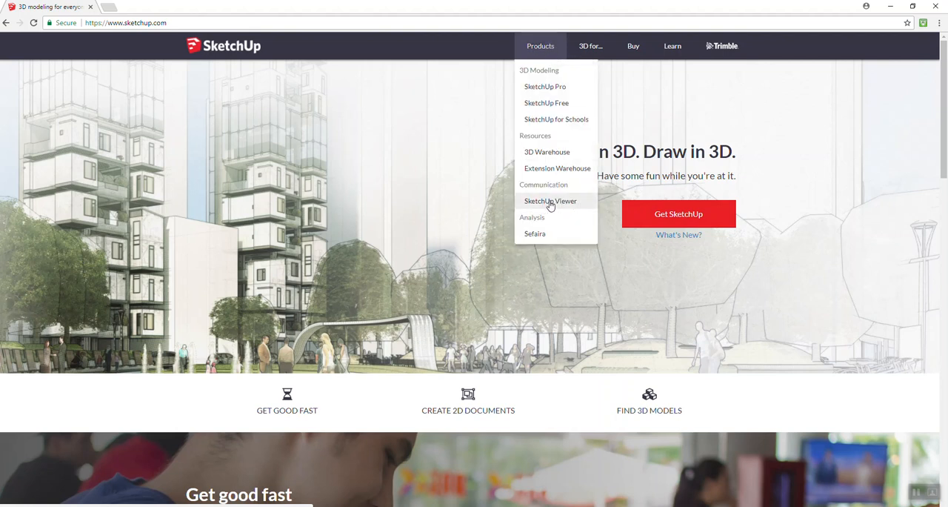
{"action": "left_click", "coordinate": [551, 200]}
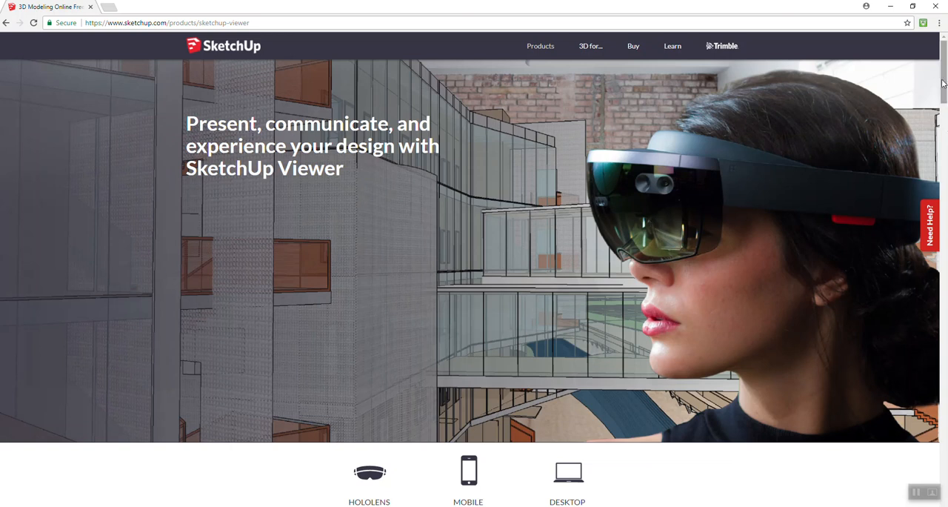
Scroll past HoloLens and testimonials, then jump to the Viewer for Mobile section
{"action": "scroll", "scroll_direction": "down", "scroll_amount": 3}
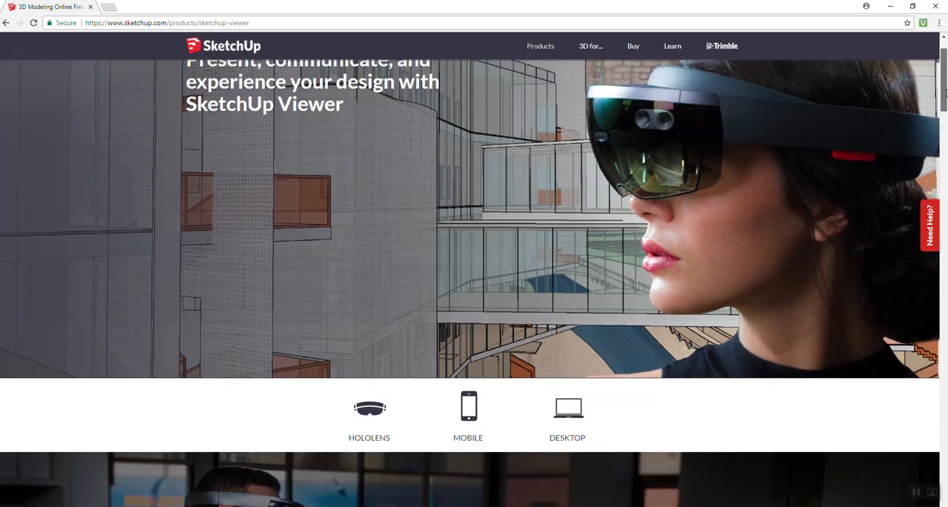
{"action": "scroll", "scroll_direction": "down", "scroll_amount": 3}
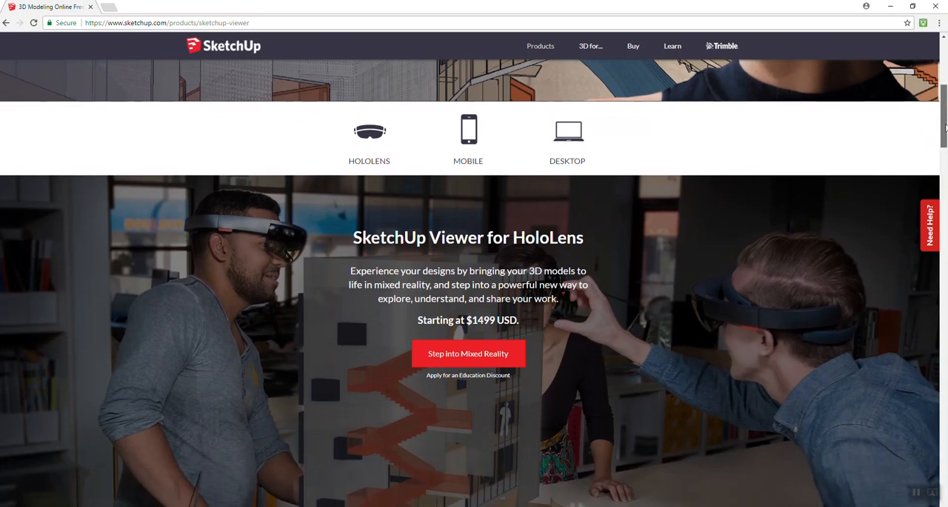
{"action": "scroll", "scroll_direction": "down", "scroll_amount": 3}
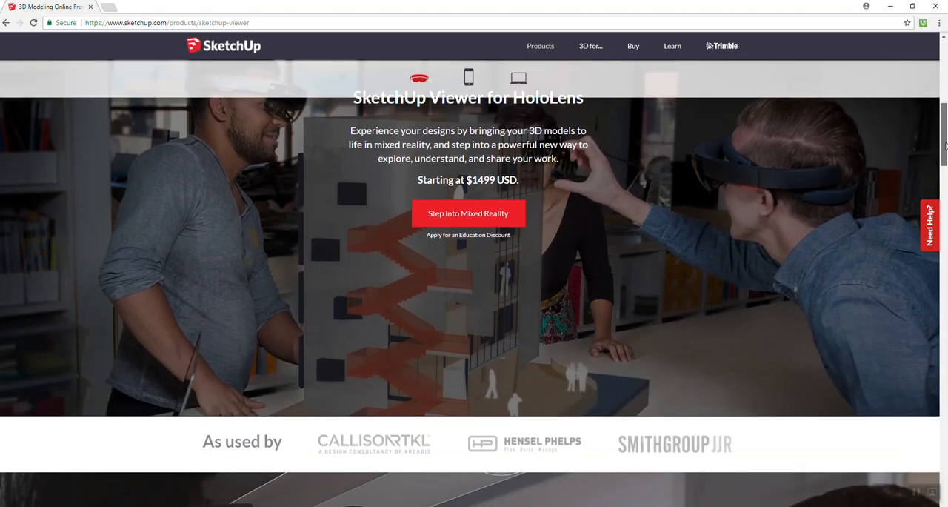
{"action": "scroll", "scroll_direction": "down", "scroll_amount": 3}
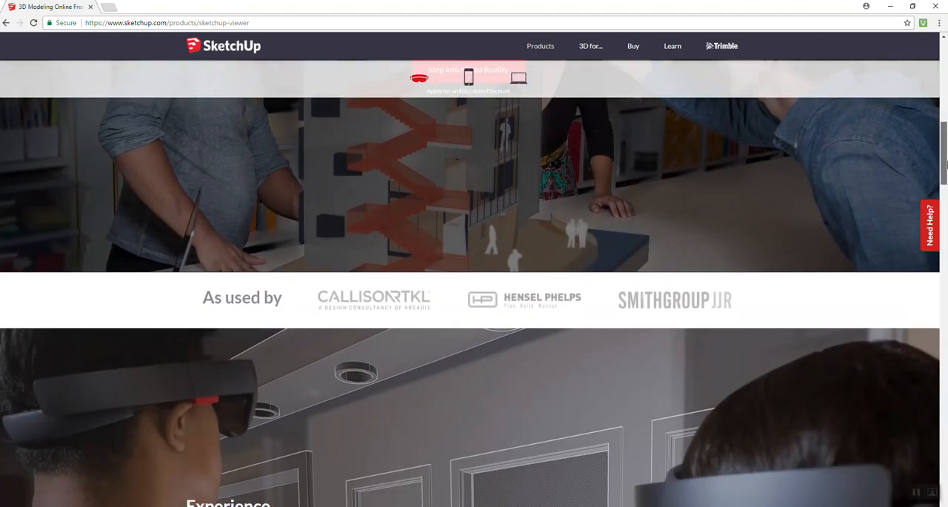
{"action": "scroll", "scroll_direction": "down", "scroll_amount": 3}
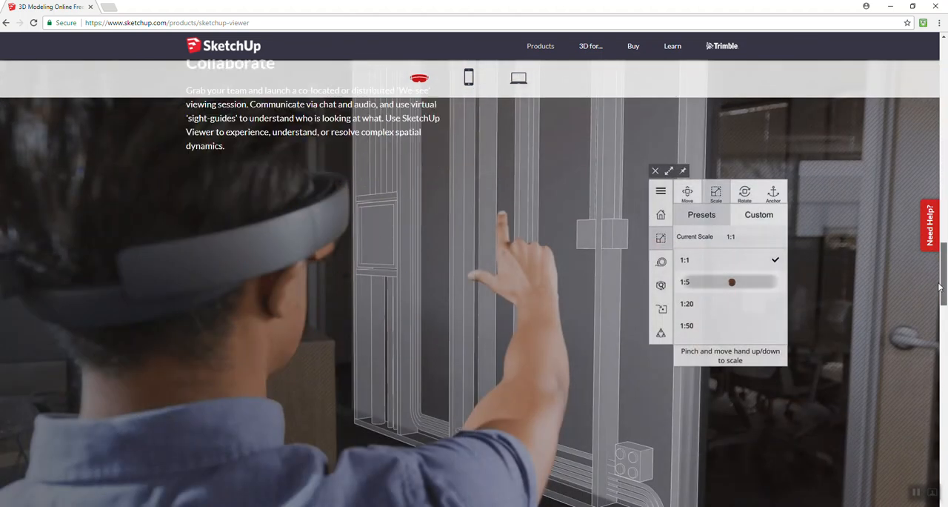
{"action": "scroll", "scroll_direction": "down", "scroll_amount": 3}
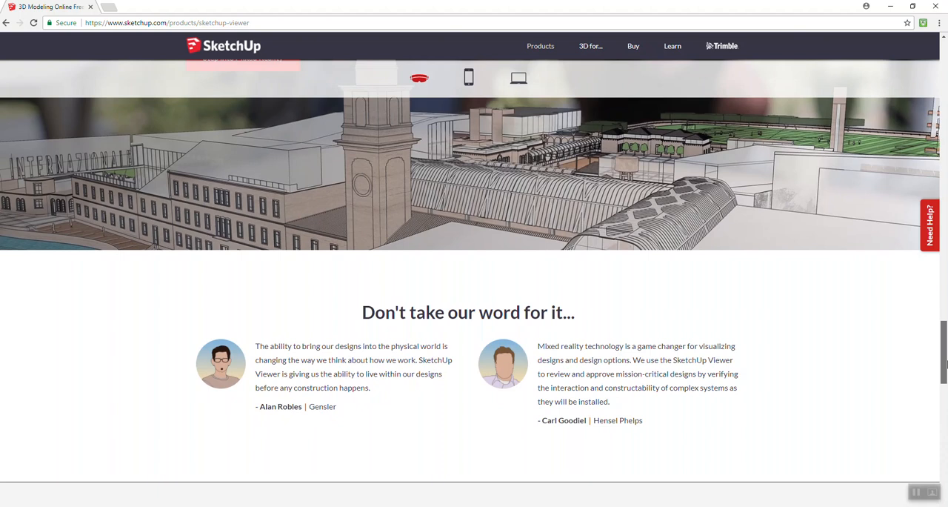
{"action": "left_click", "coordinate": [468, 77]}
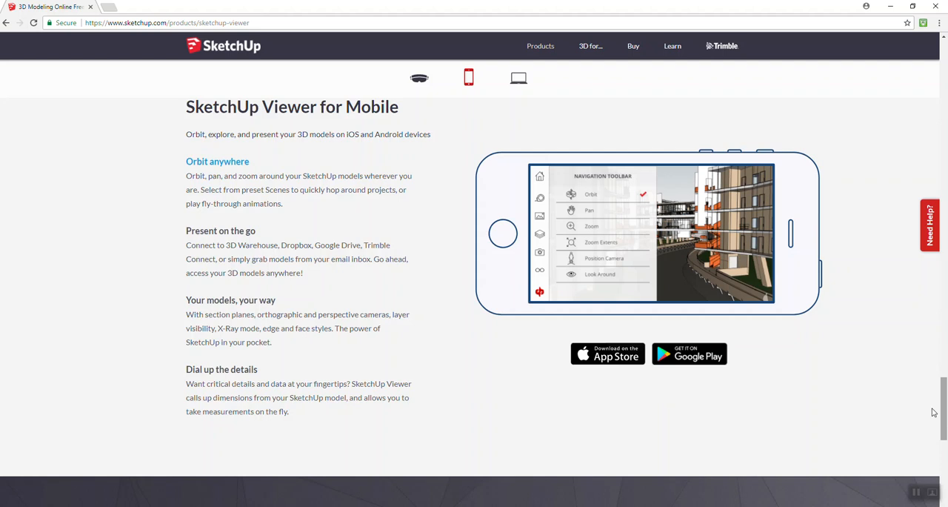
{"action": "mouse_move", "coordinate": [591, 363]}
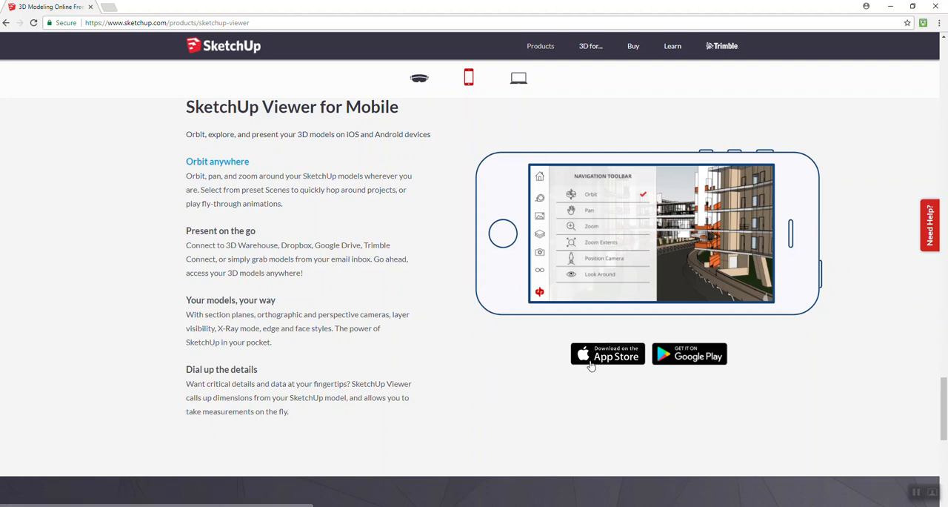
{"action": "mouse_move", "coordinate": [605, 359]}
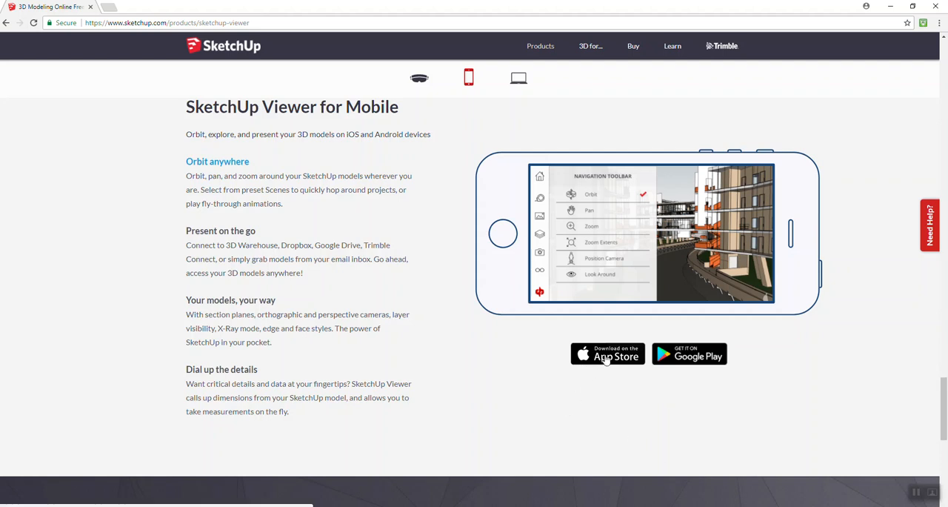
{"action": "mouse_move", "coordinate": [713, 368]}
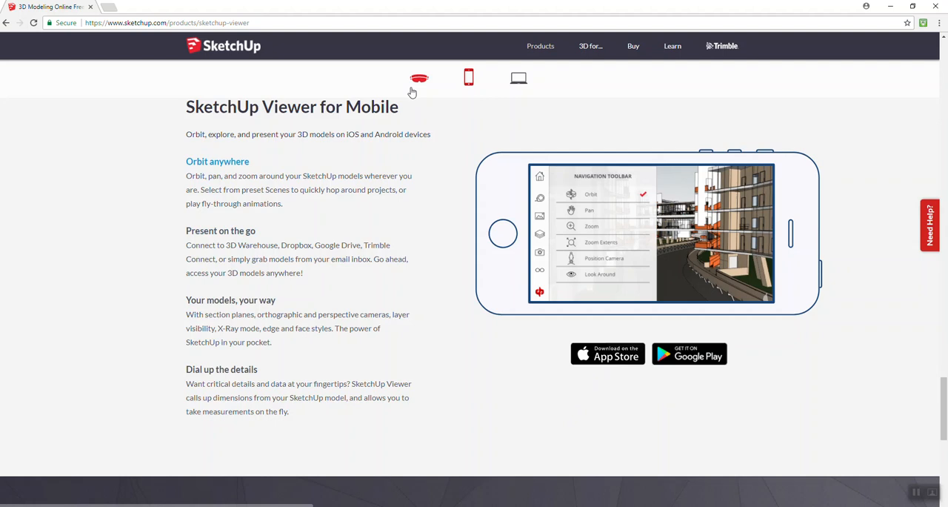
{"action": "mouse_move", "coordinate": [439, 125]}
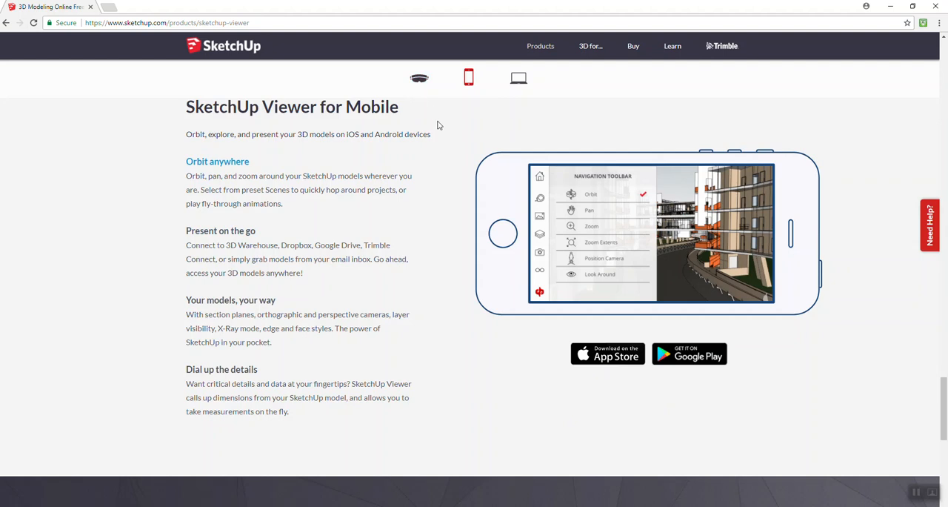
{"action": "mouse_move", "coordinate": [476, 124]}
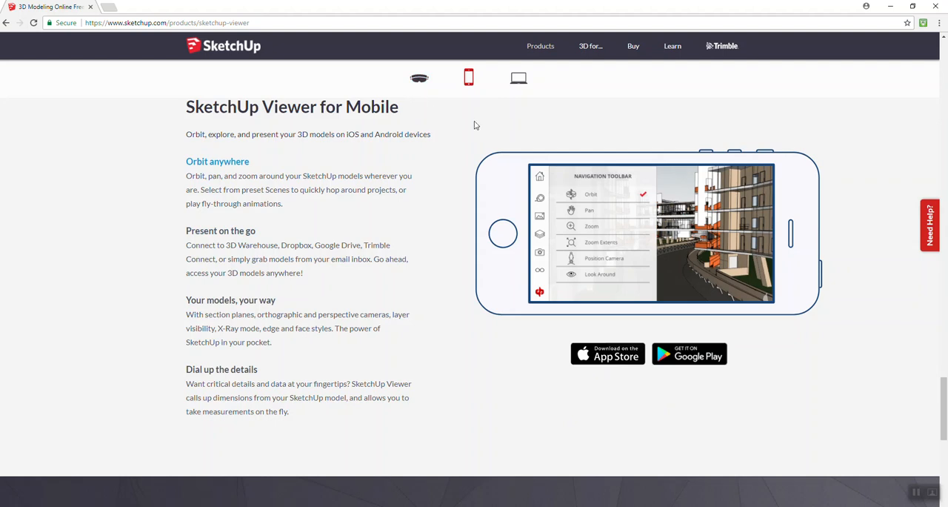
{"action": "mouse_move", "coordinate": [938, 390]}
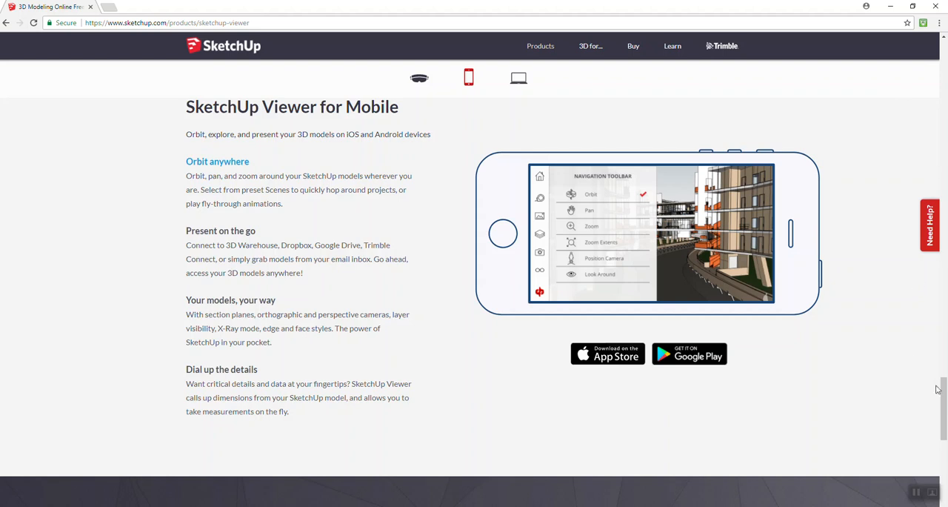
Download the desktop SketchUp Viewer, choosing the operating system from the download dropdown
{"action": "scroll", "scroll_direction": "down", "scroll_amount": 3}
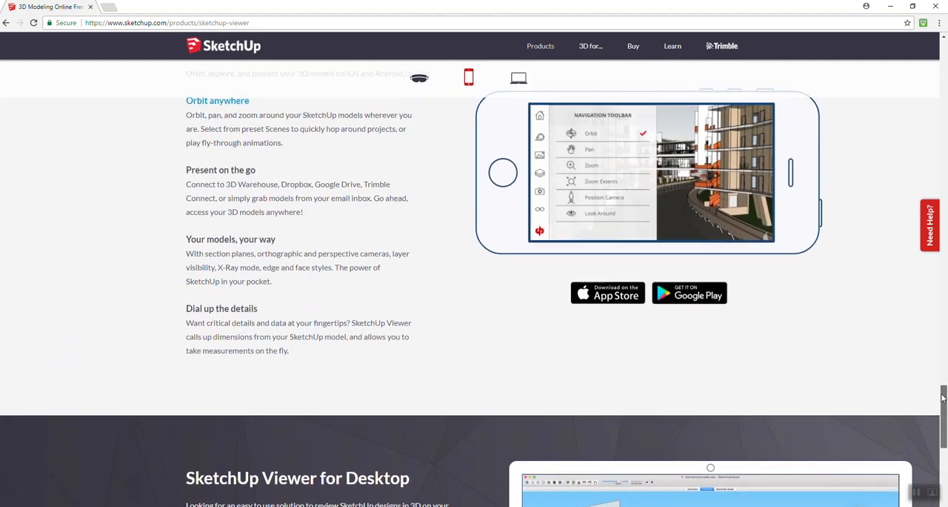
{"action": "scroll", "scroll_direction": "down", "scroll_amount": 3}
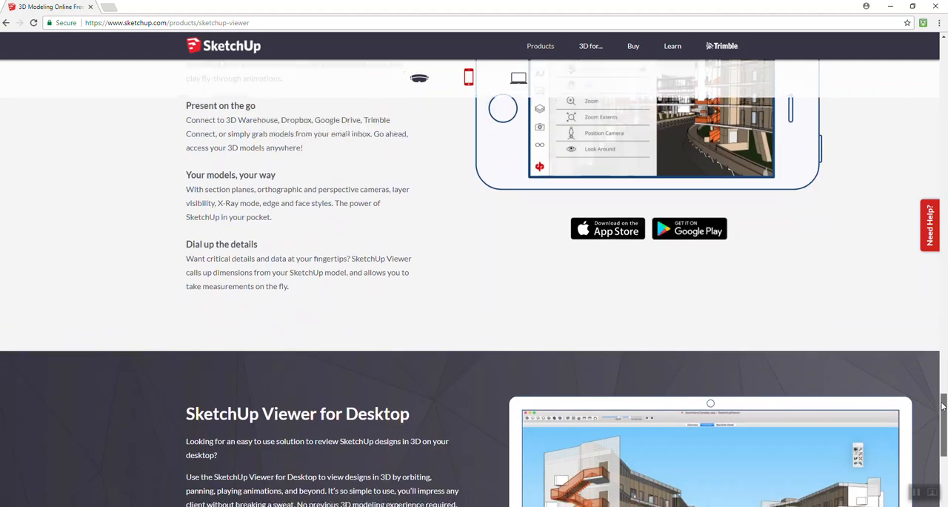
{"action": "scroll", "scroll_direction": "down", "scroll_amount": 3}
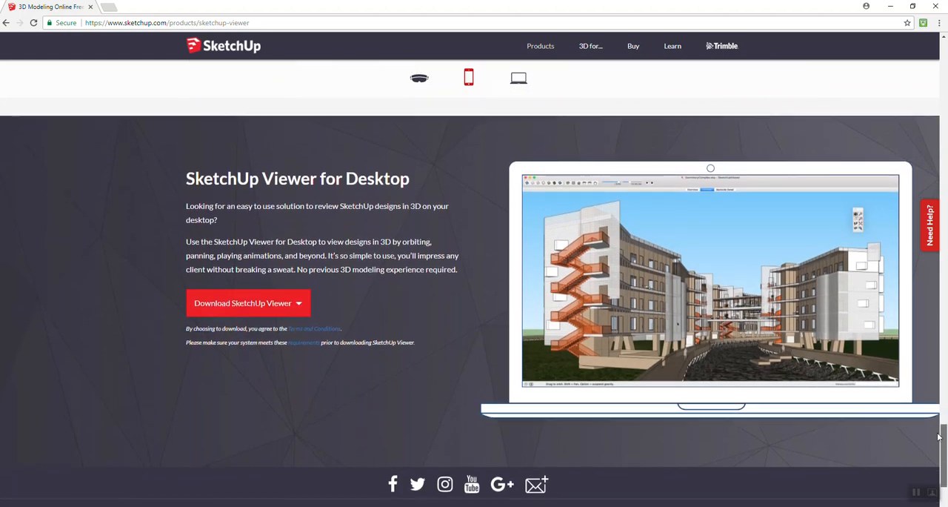
{"action": "scroll", "scroll_direction": "down", "scroll_amount": 3}
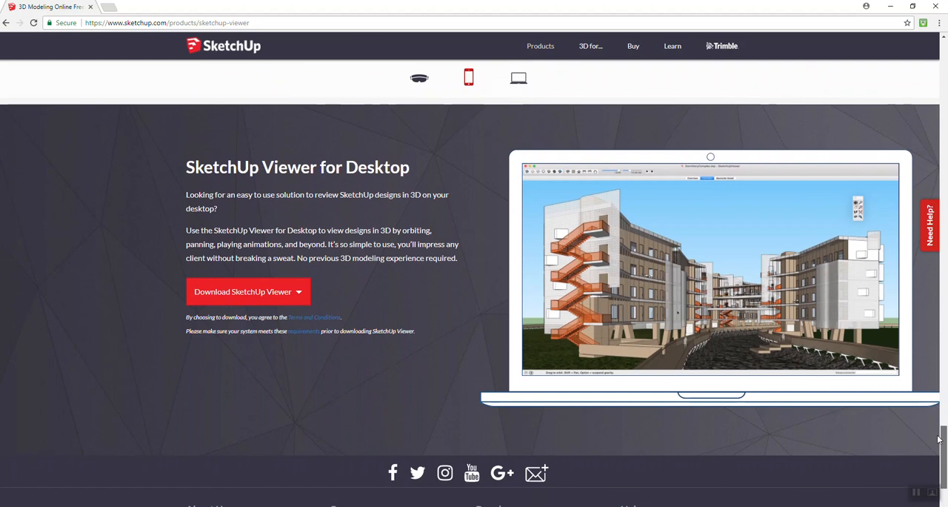
{"action": "scroll", "scroll_direction": "down", "scroll_amount": 3}
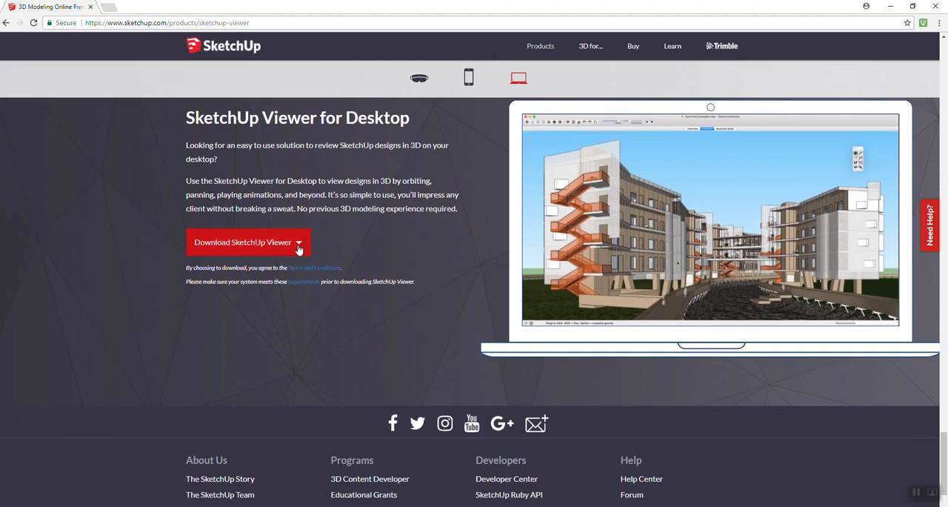
{"action": "left_click", "coordinate": [248, 243]}
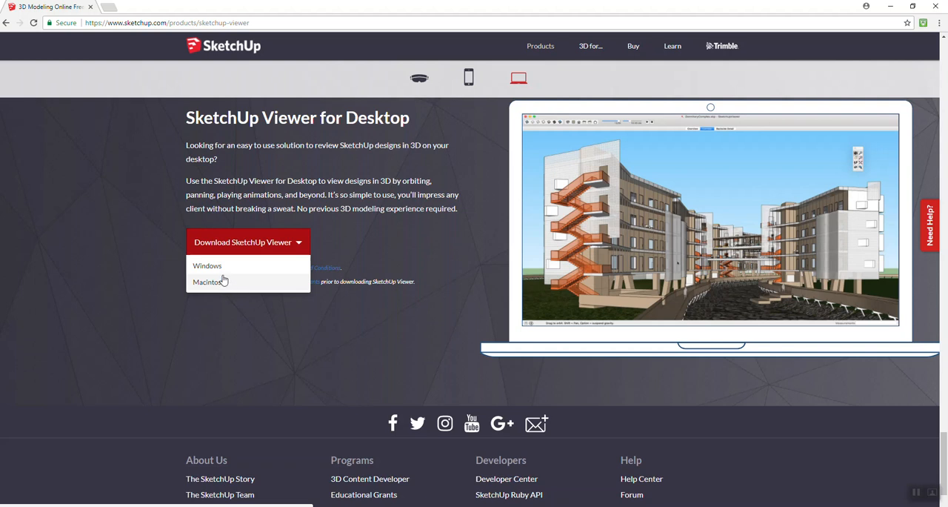
{"action": "left_click", "coordinate": [208, 266]}
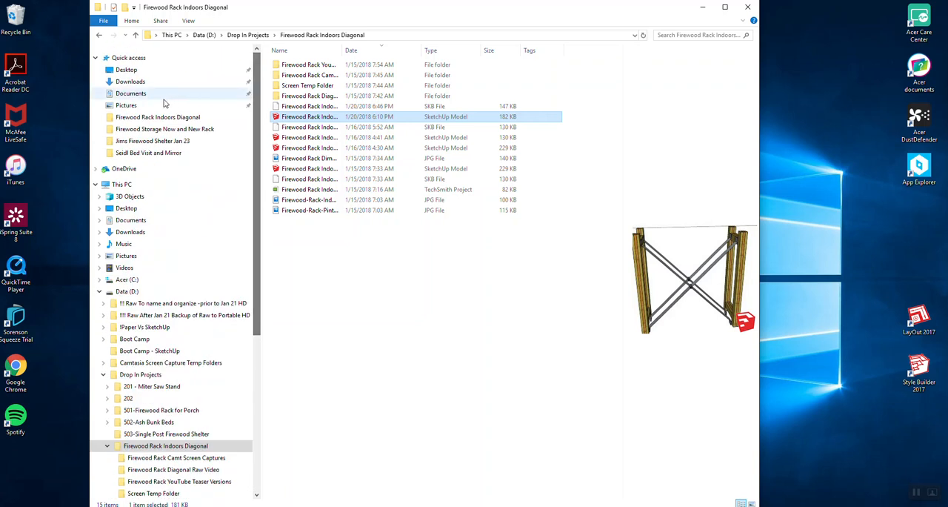
Select the SketchUpViewer-en installer in Downloads, then minimise Explorer to show the desktop
{"action": "left_click", "coordinate": [130, 81]}
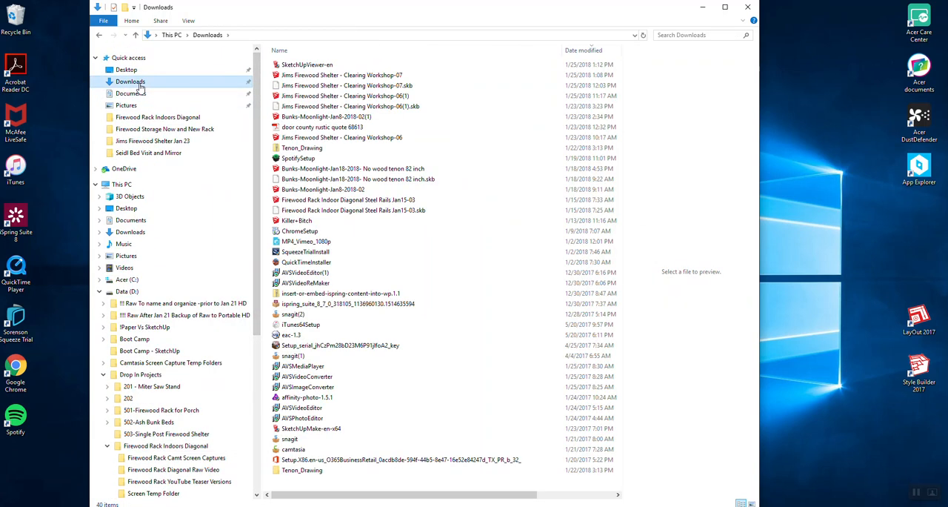
{"action": "left_click", "coordinate": [307, 65]}
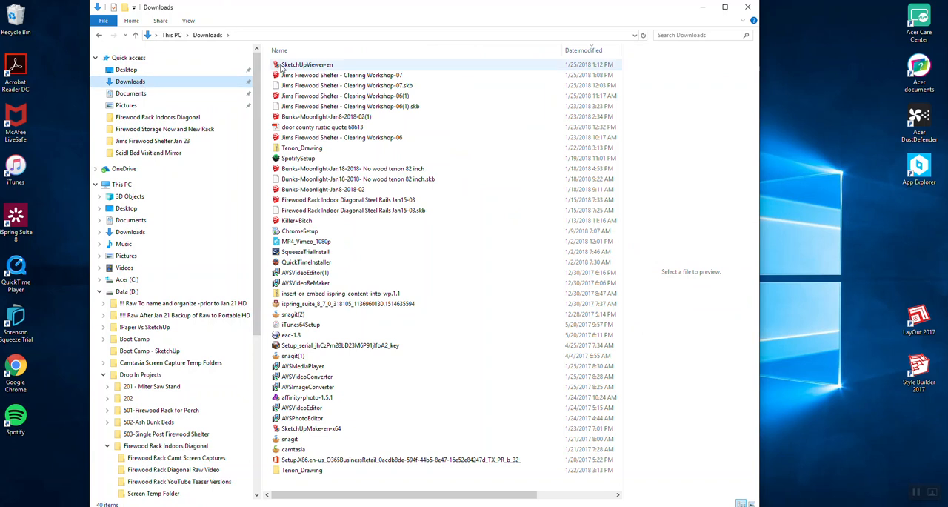
{"action": "left_click", "coordinate": [307, 65]}
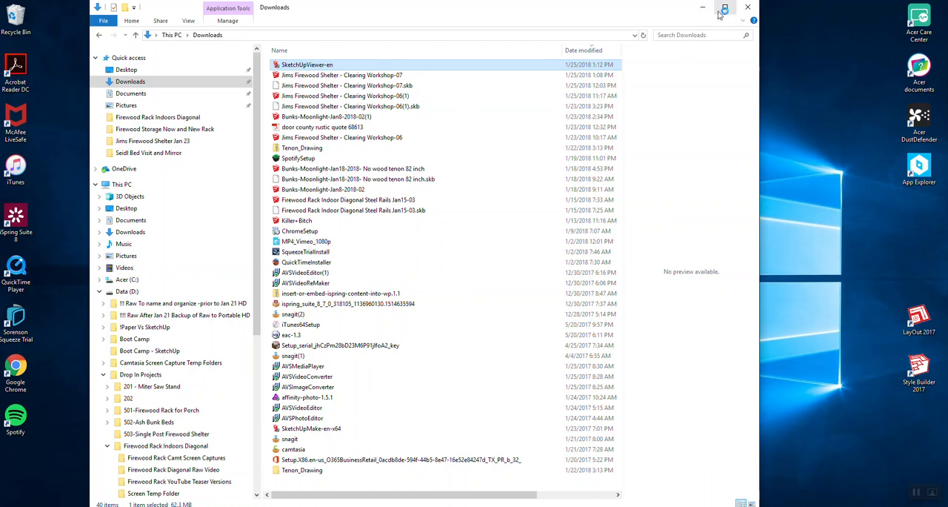
{"action": "left_click", "coordinate": [725, 7]}
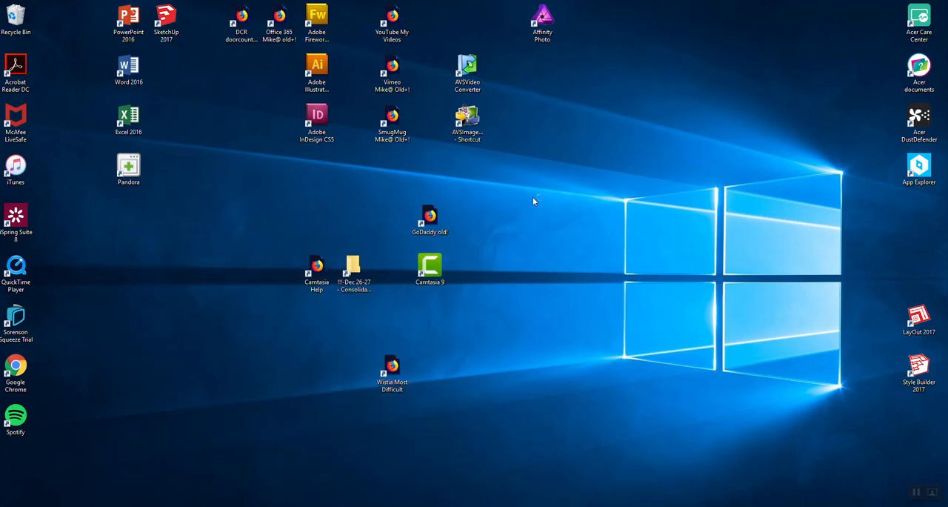
{"action": "mouse_move", "coordinate": [535, 201]}
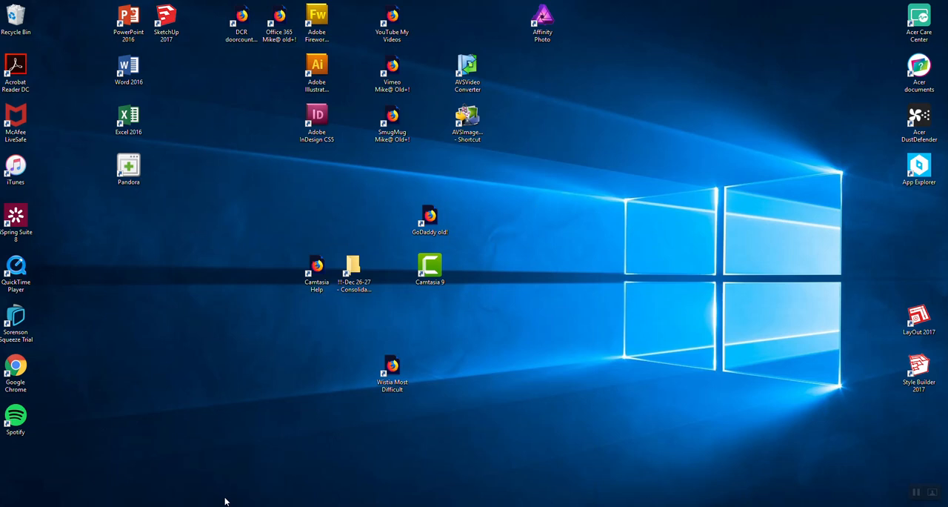
{"action": "mouse_move", "coordinate": [425, 335]}
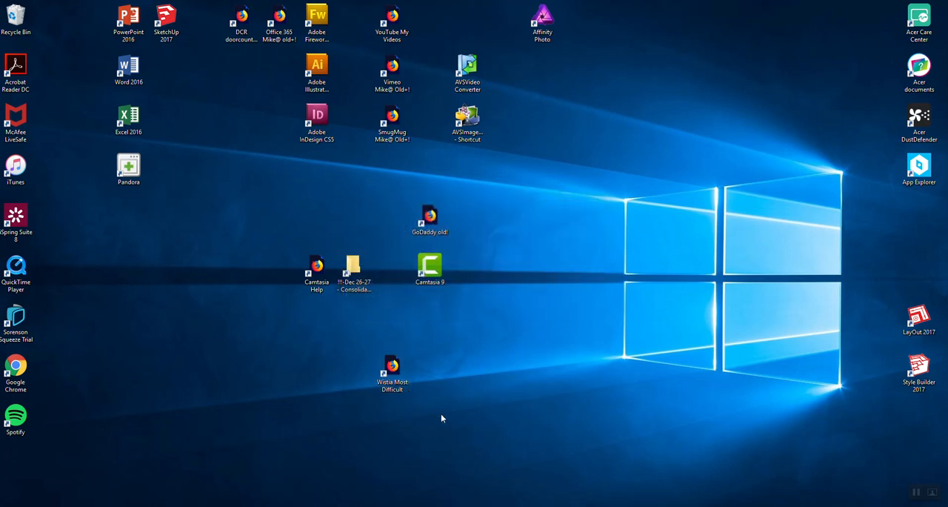
{"action": "mouse_move", "coordinate": [121, 398]}
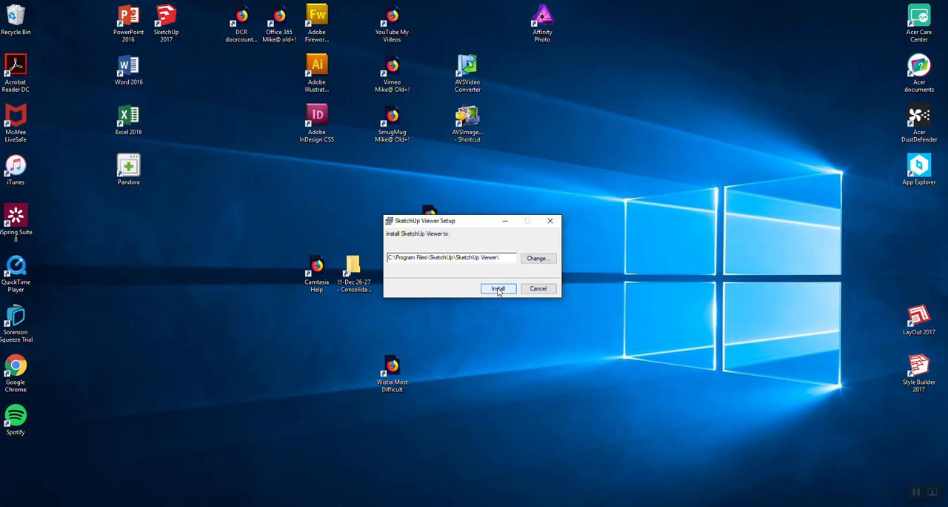
Install to C:\Program Files\SketchUp\SketchUp Viewer\ and finish the setup
{"action": "left_click", "coordinate": [498, 288]}
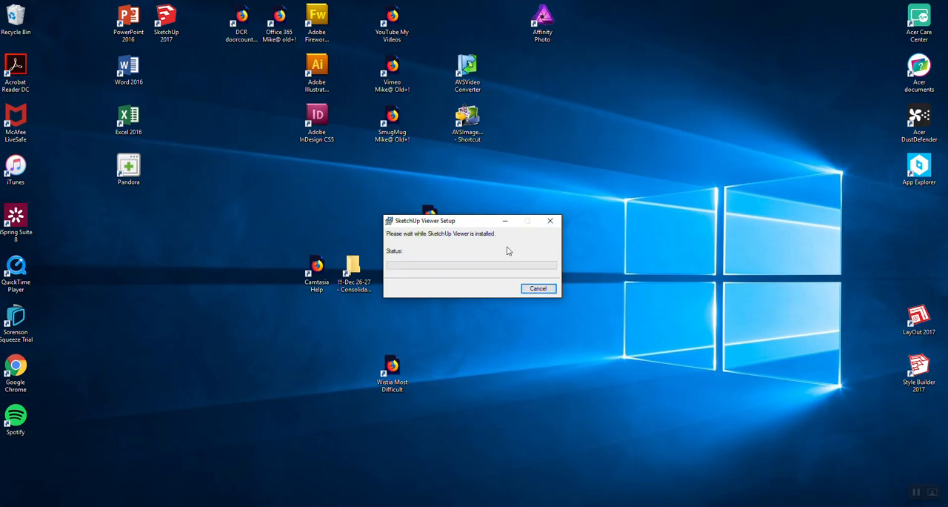
{"action": "mouse_move", "coordinate": [540, 162]}
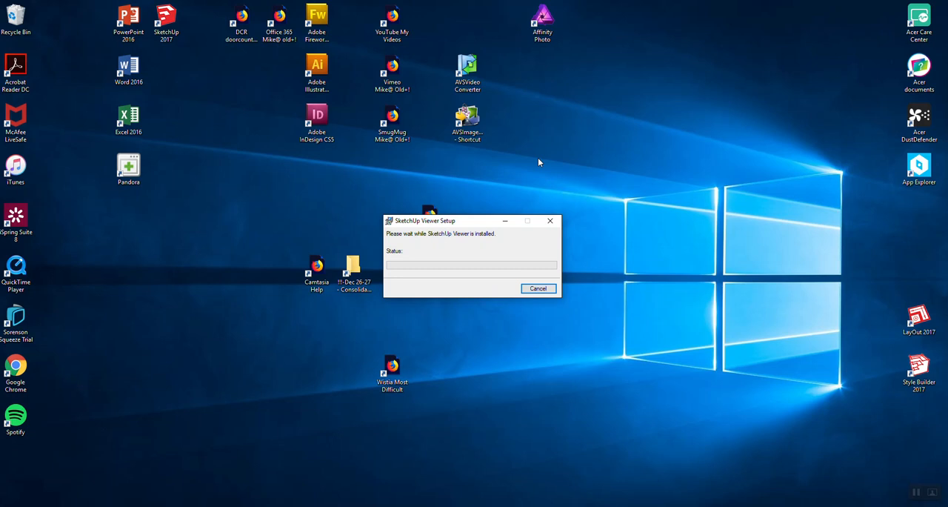
{"action": "mouse_move", "coordinate": [484, 381]}
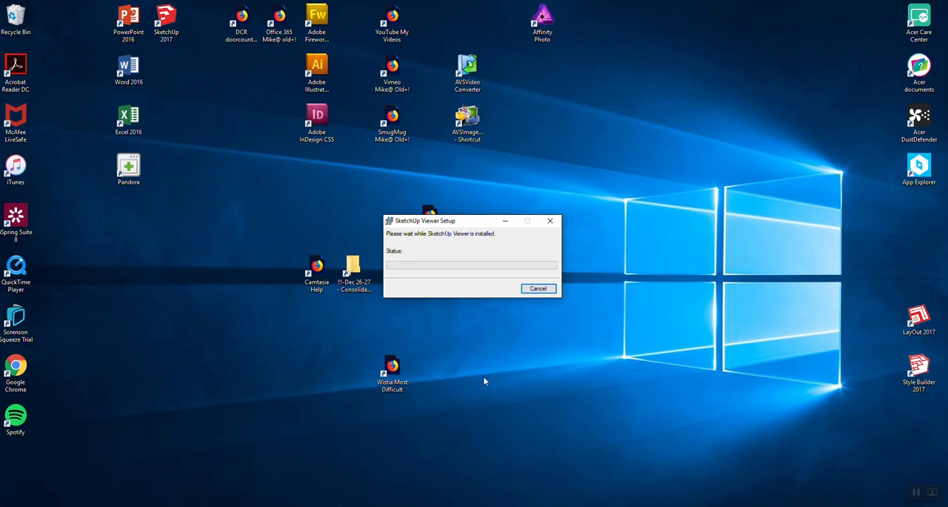
{"action": "left_click", "coordinate": [166, 19]}
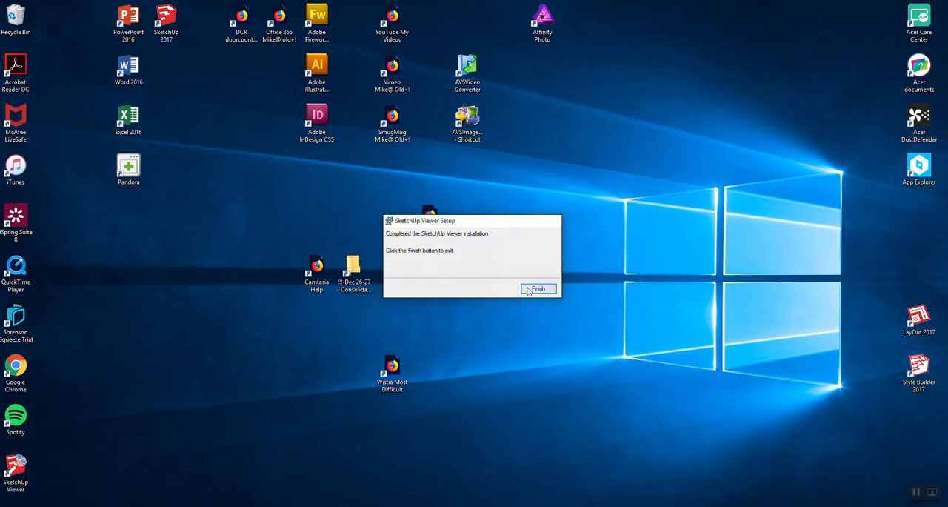
{"action": "left_click", "coordinate": [538, 288]}
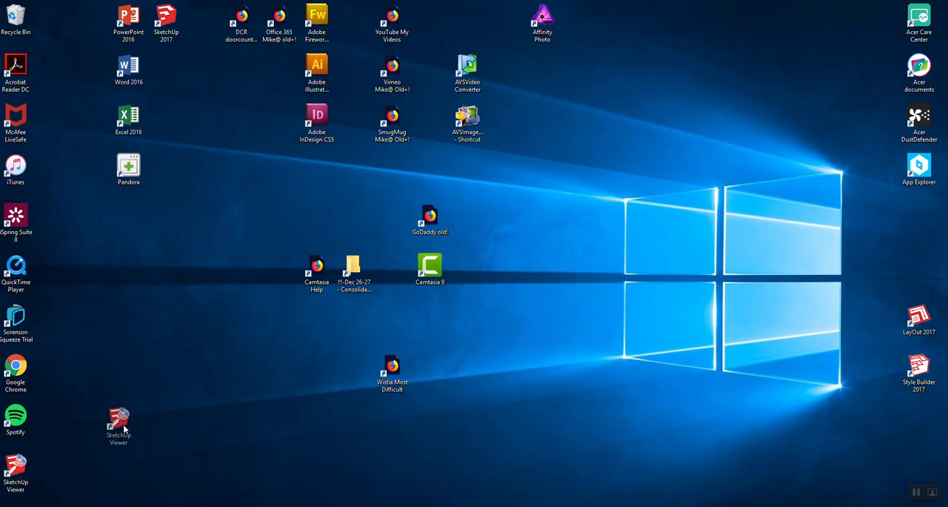
Move the Viewer shortcut to the desktop centre, launch it and accept the license
{"action": "left_click_drag", "start_coordinate": [119, 423], "coordinate": [240, 370]}
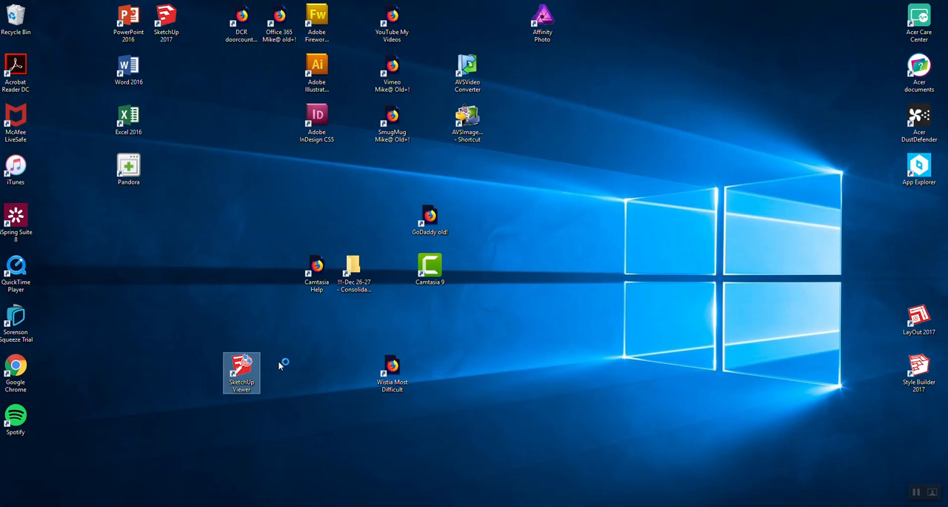
{"action": "mouse_move", "coordinate": [280, 366]}
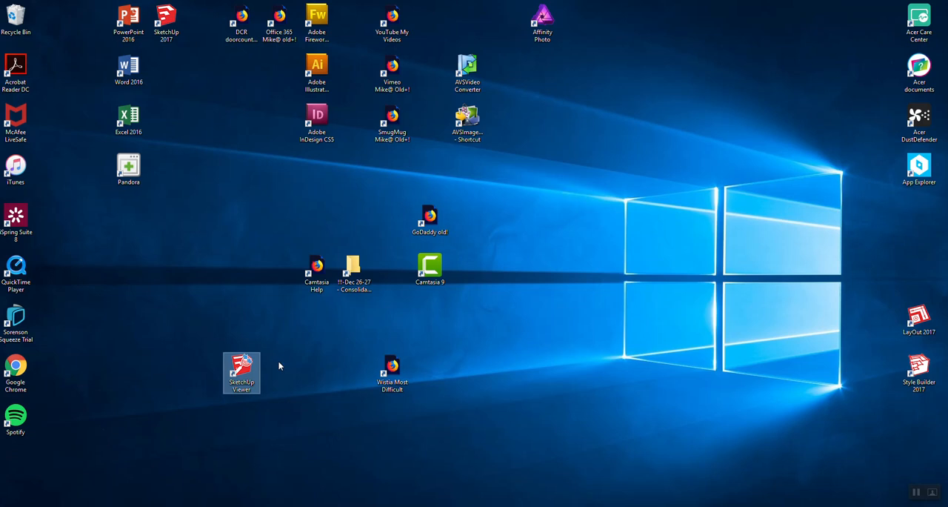
{"action": "mouse_move", "coordinate": [295, 385]}
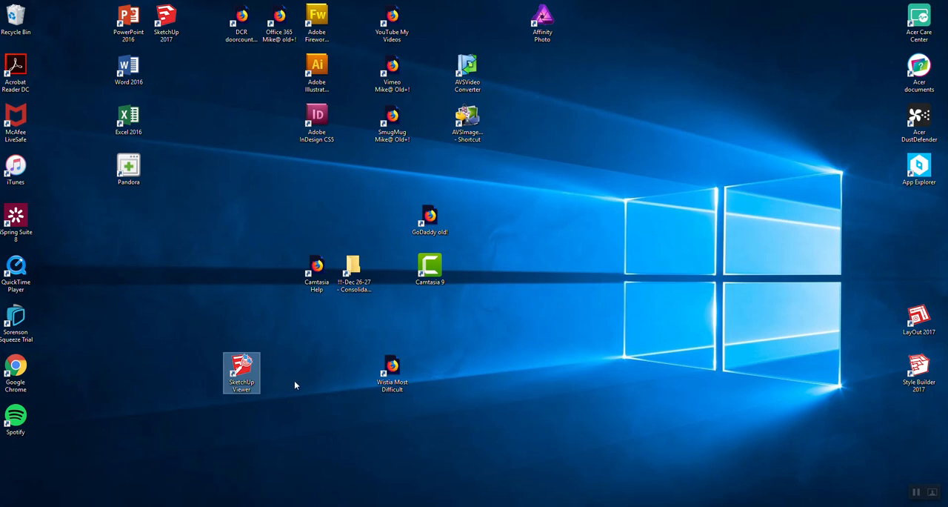
{"action": "mouse_move", "coordinate": [297, 392]}
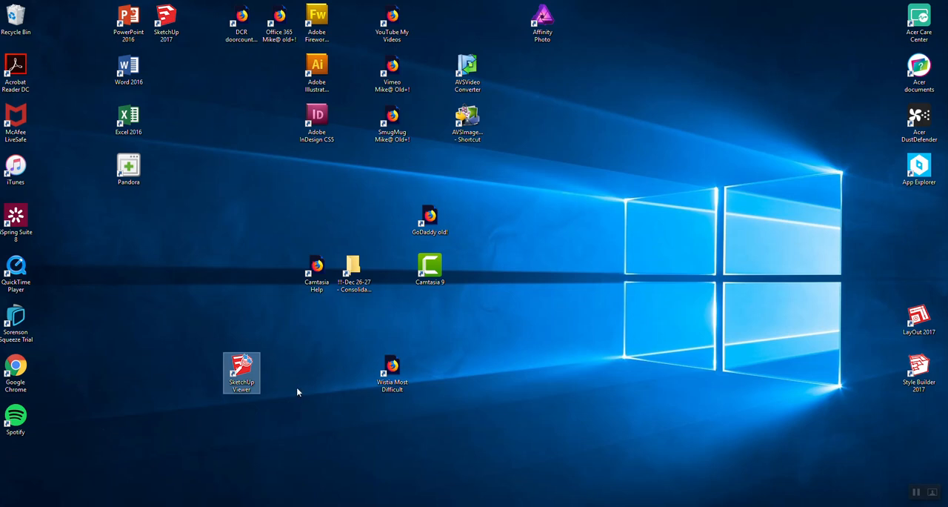
{"action": "mouse_move", "coordinate": [166, 18]}
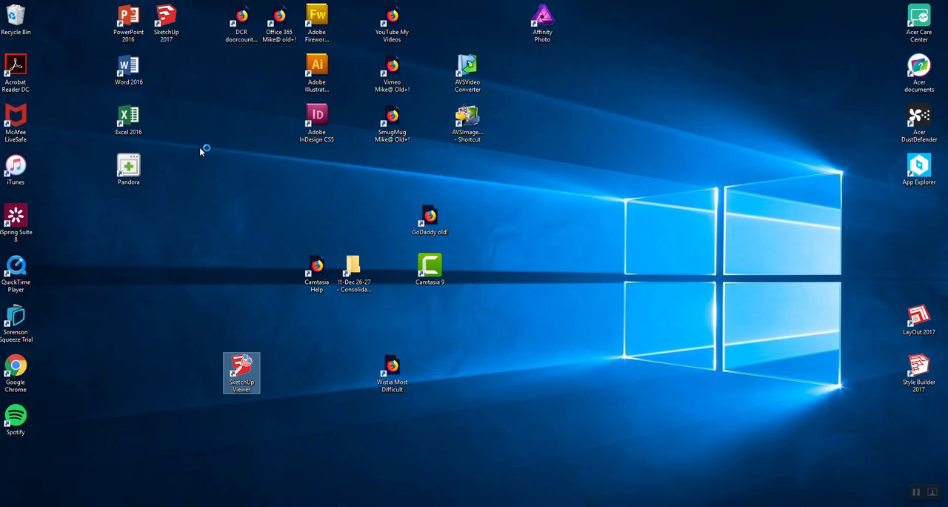
{"action": "mouse_move", "coordinate": [267, 217]}
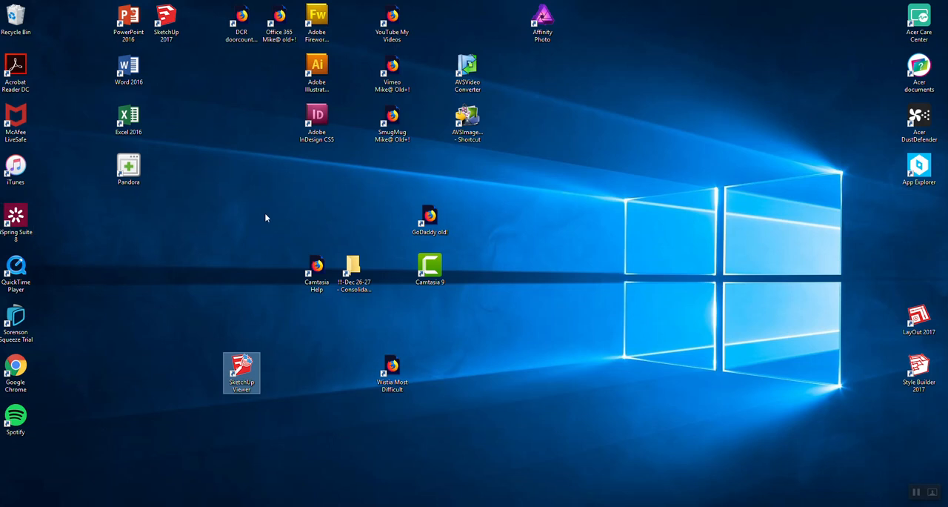
{"action": "mouse_move", "coordinate": [233, 259]}
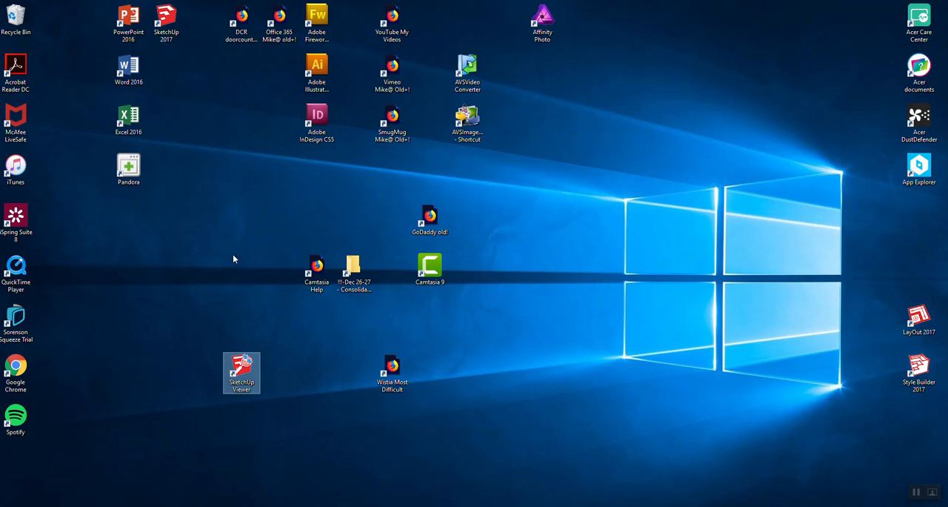
{"action": "double_click", "coordinate": [241, 372]}
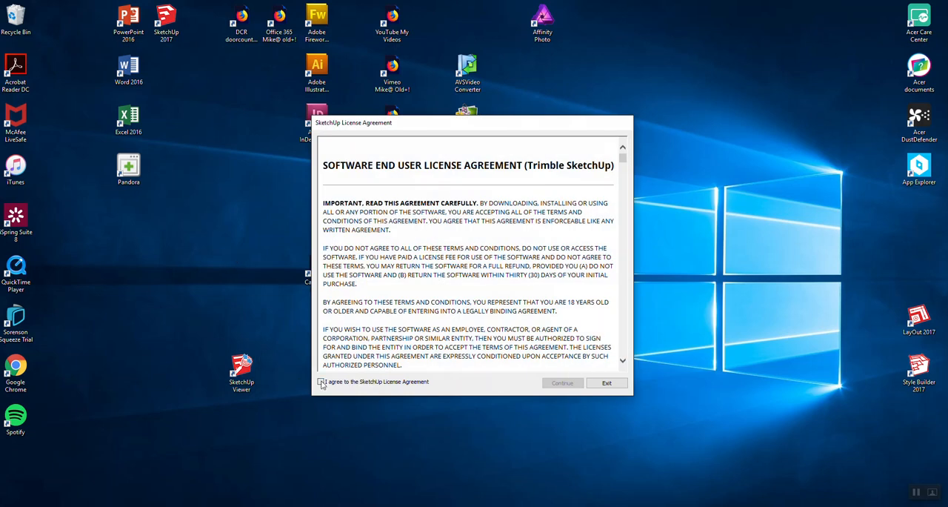
{"action": "left_click", "coordinate": [607, 382]}
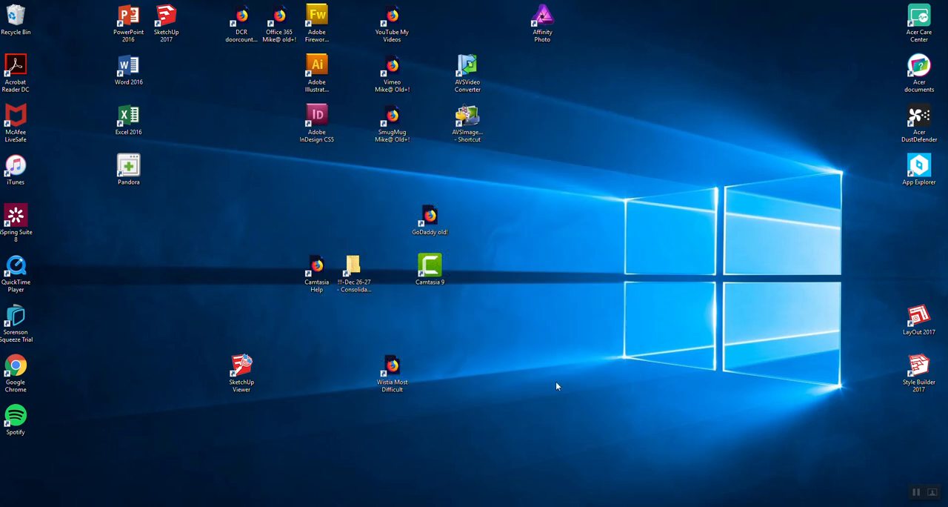
{"action": "mouse_move", "coordinate": [234, 274]}
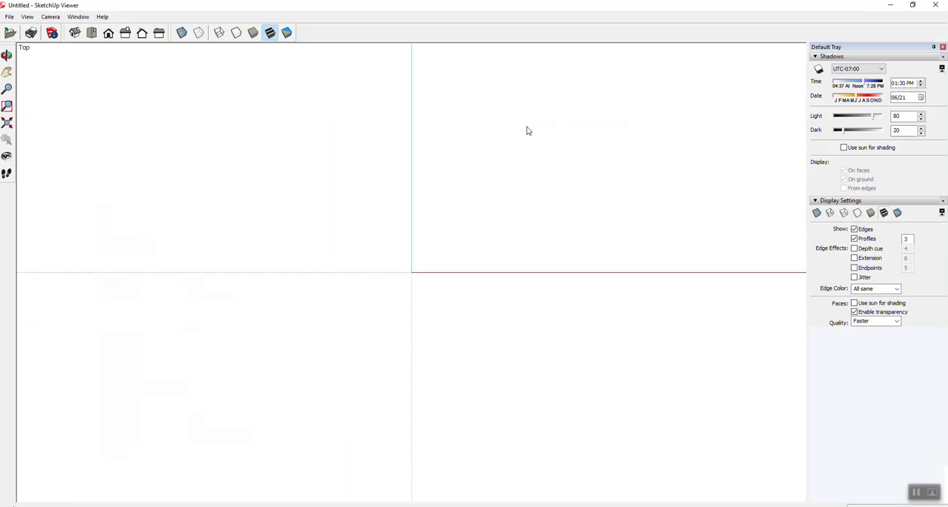
{"action": "mouse_move", "coordinate": [425, 260]}
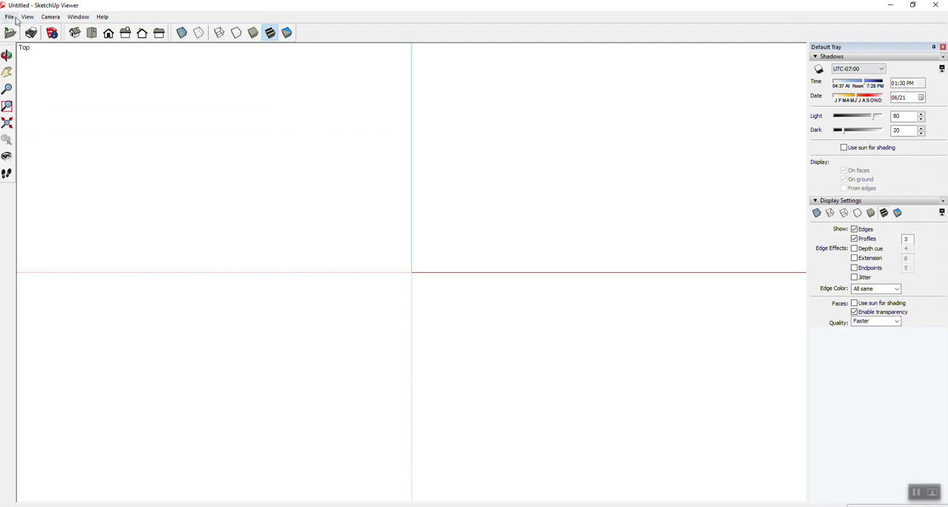
Open Miter+Saw+Stand from the Documents folder via the File menu
{"action": "left_click", "coordinate": [10, 17]}
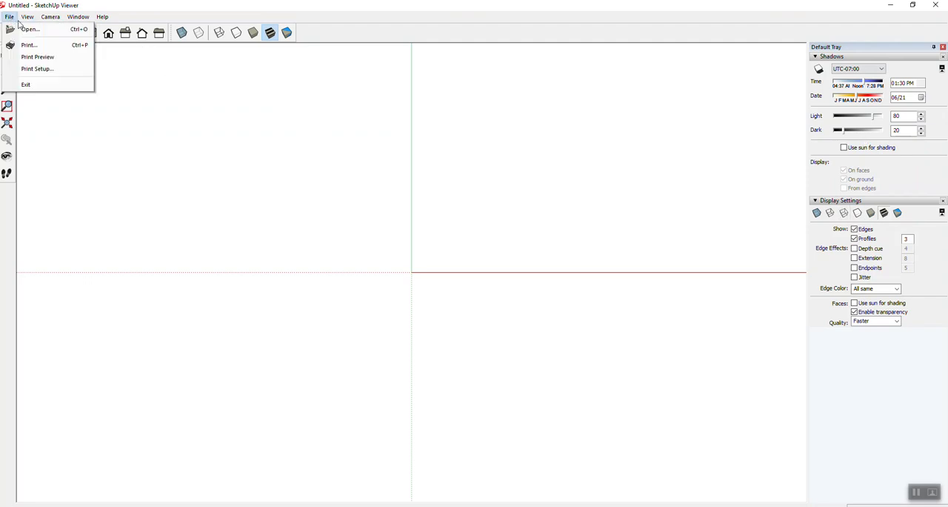
{"action": "mouse_move", "coordinate": [30, 29]}
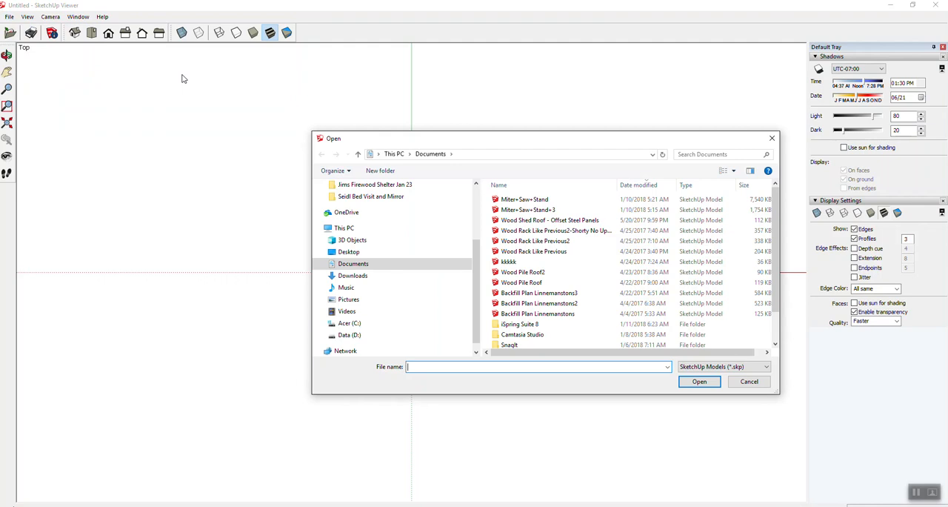
{"action": "mouse_move", "coordinate": [151, 95]}
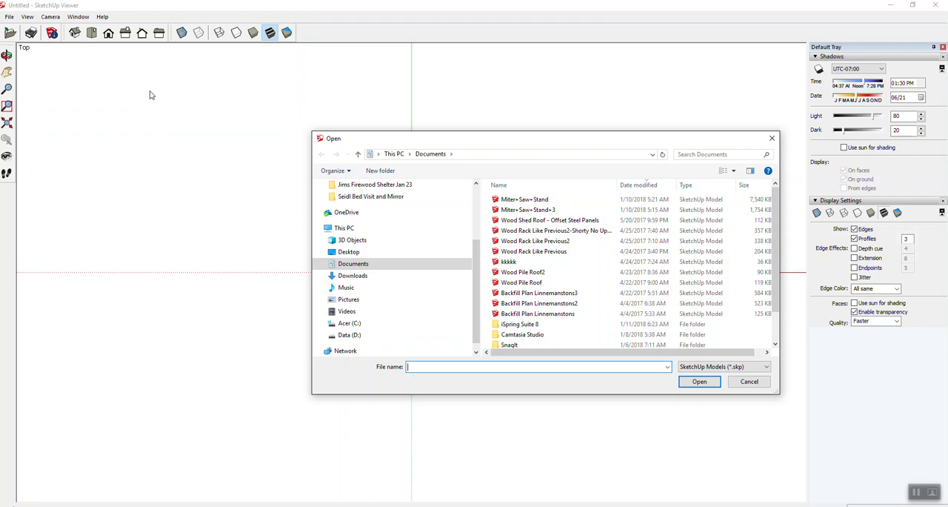
{"action": "mouse_move", "coordinate": [303, 290]}
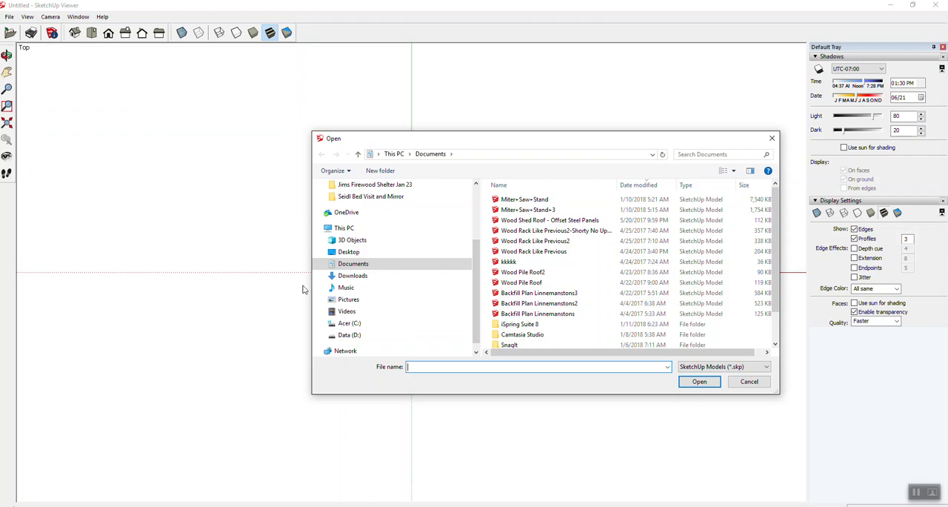
{"action": "left_click", "coordinate": [525, 199]}
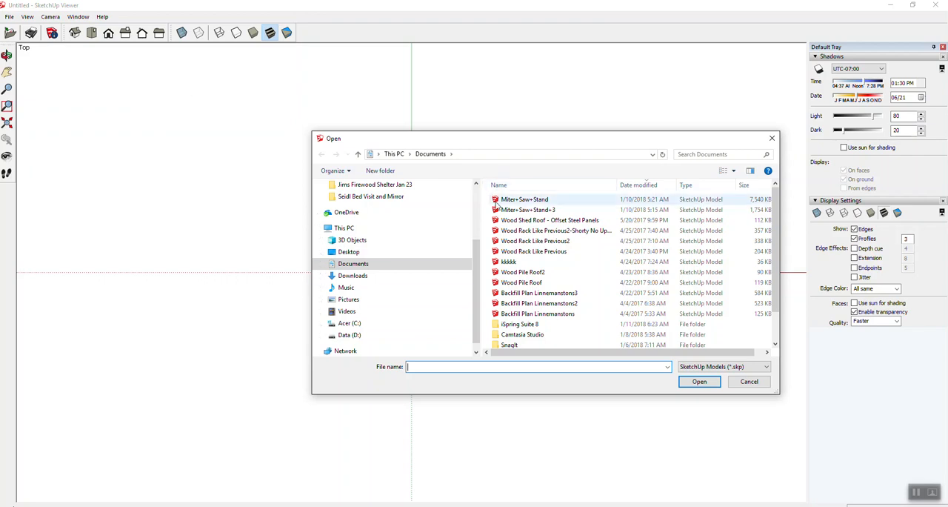
{"action": "left_click", "coordinate": [524, 199]}
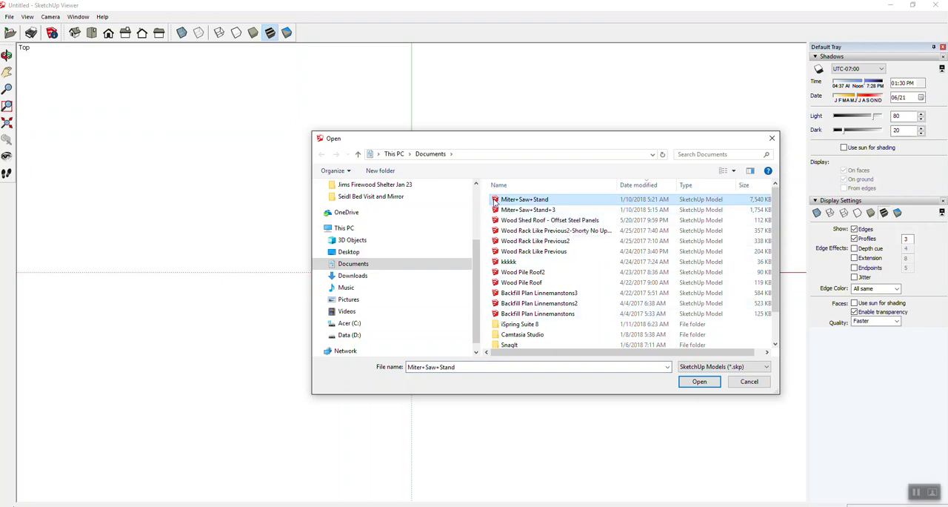
{"action": "left_click", "coordinate": [699, 381]}
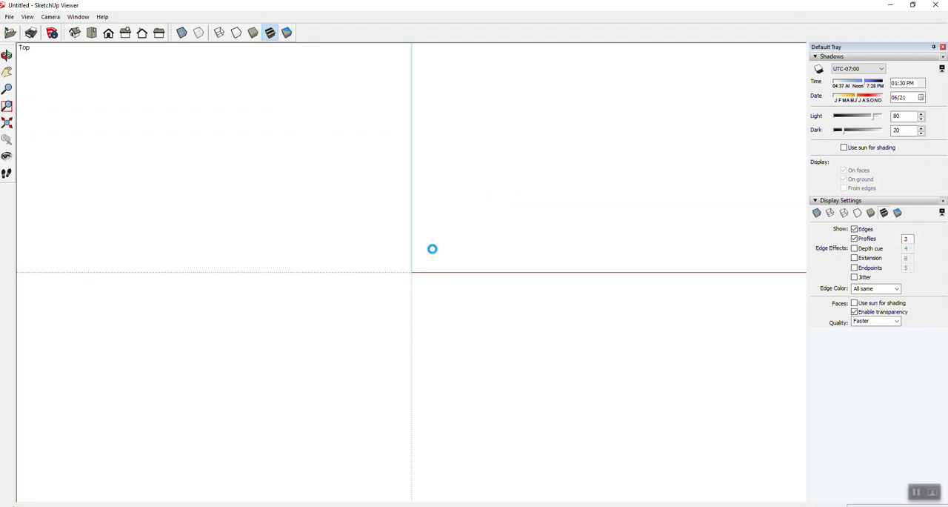
{"action": "mouse_move", "coordinate": [369, 259]}
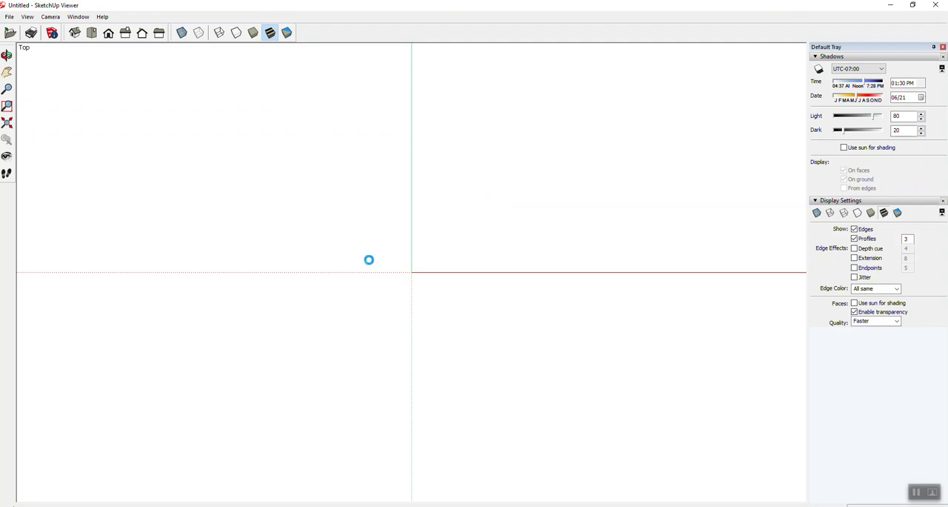
{"action": "mouse_move", "coordinate": [381, 243]}
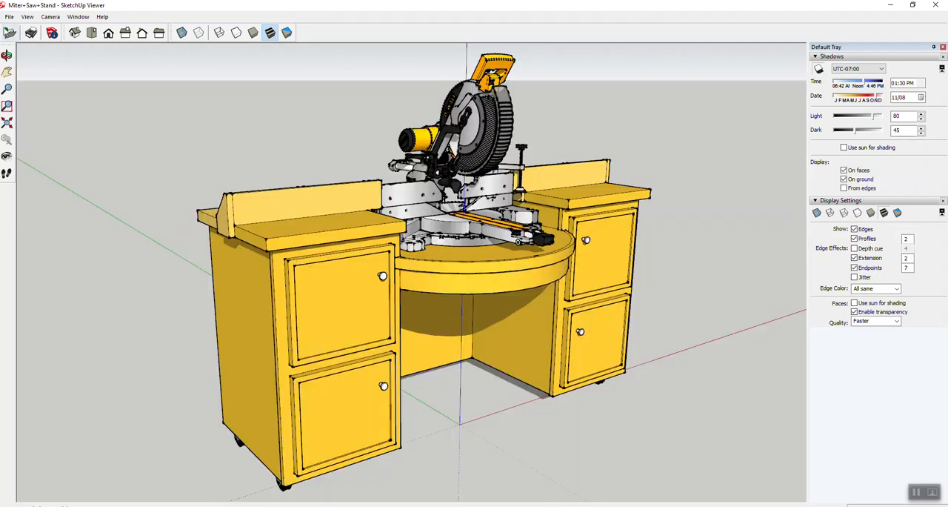
Reopen the Open dialog and browse toward Data (D:) > Drop In Projects
{"action": "left_click", "coordinate": [9, 16]}
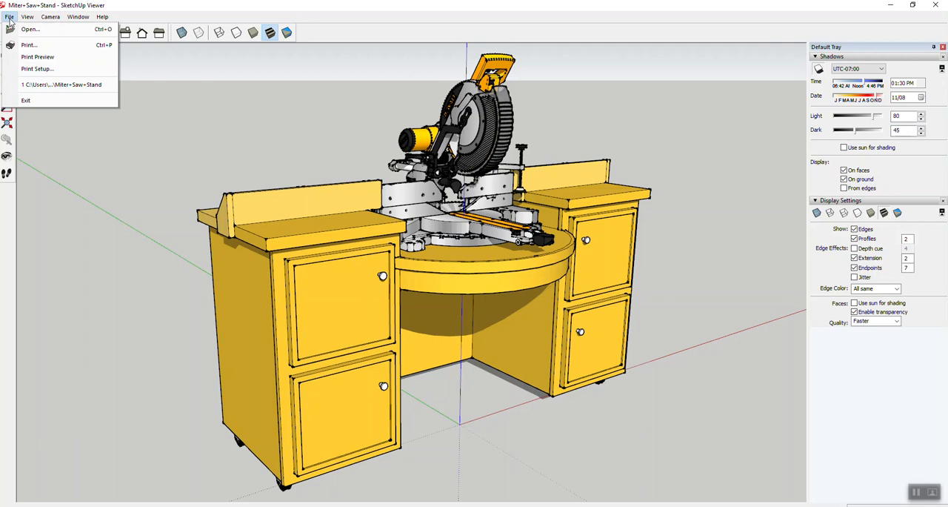
{"action": "left_click", "coordinate": [29, 29]}
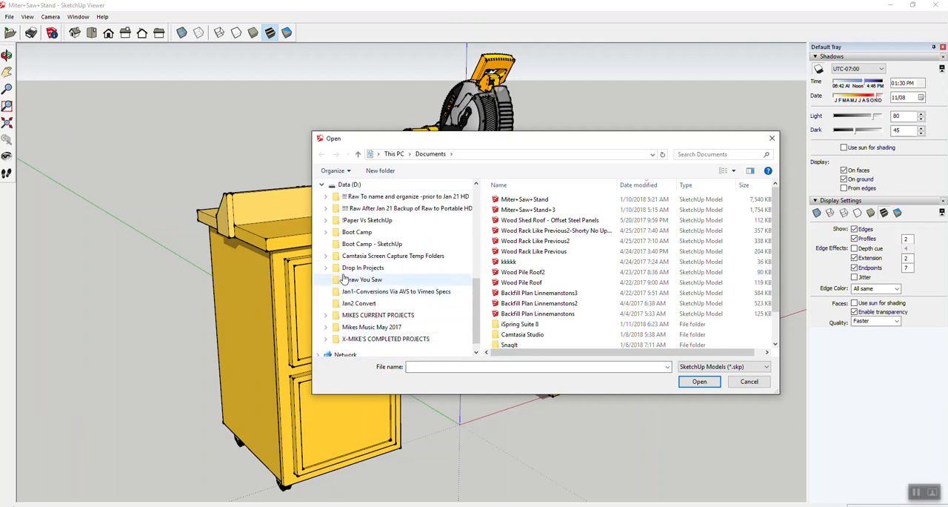
{"action": "left_click", "coordinate": [357, 232]}
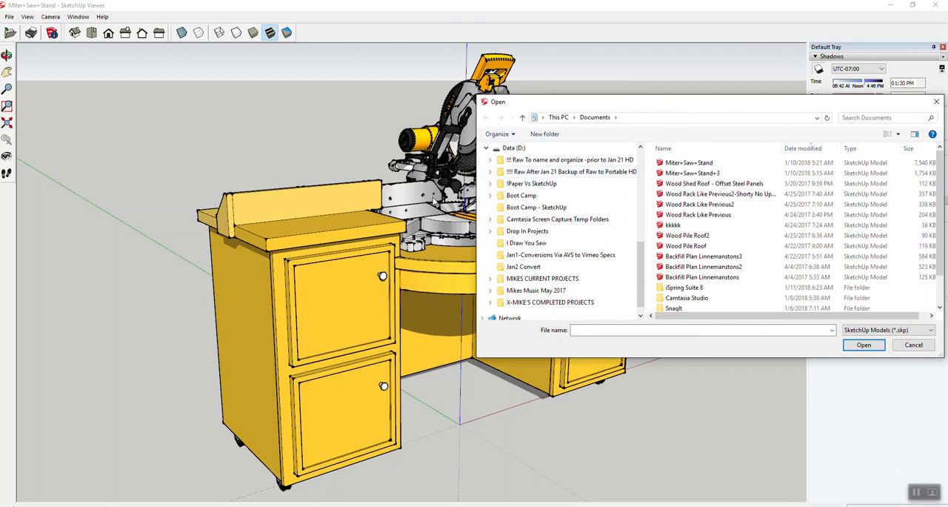
{"action": "mouse_move", "coordinate": [434, 202]}
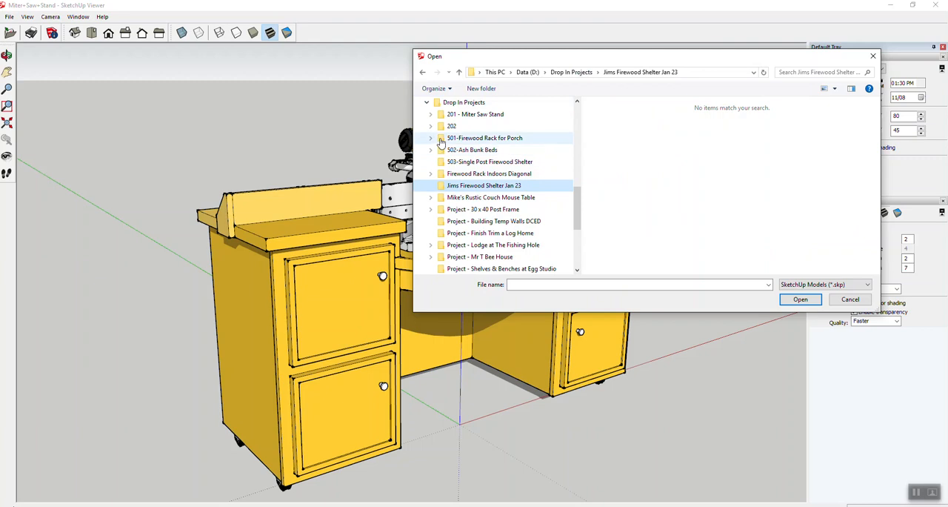
Open the 501-Firewood Rack for Porch file from Drop In Projects
{"action": "double_click", "coordinate": [485, 138]}
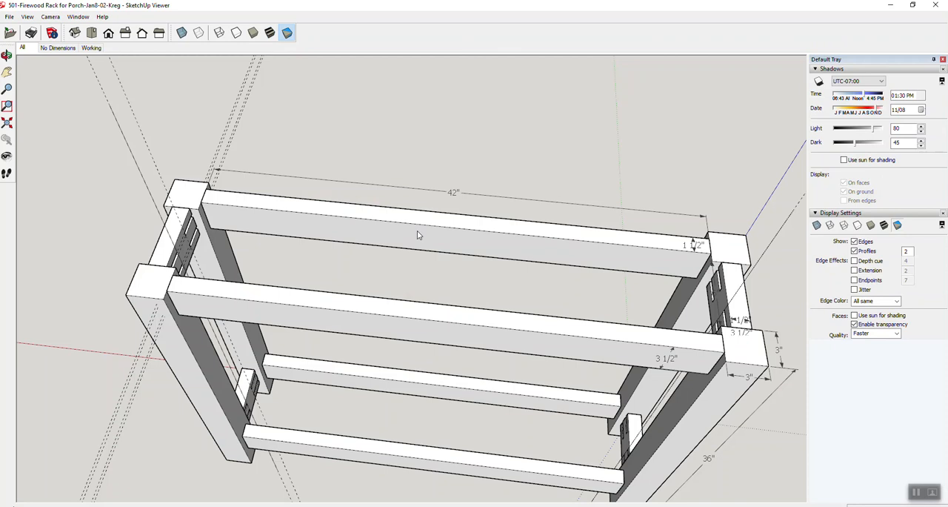
{"action": "mouse_move", "coordinate": [436, 266]}
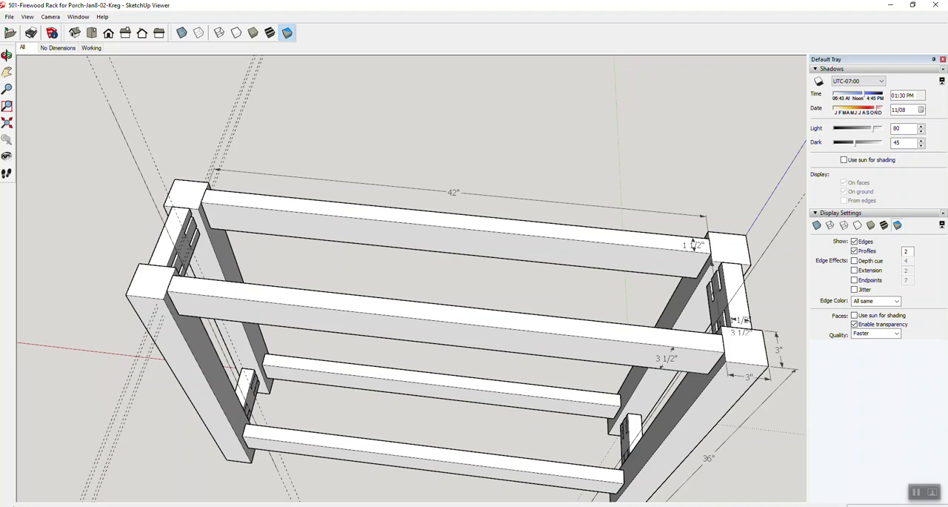
{"action": "mouse_move", "coordinate": [168, 109]}
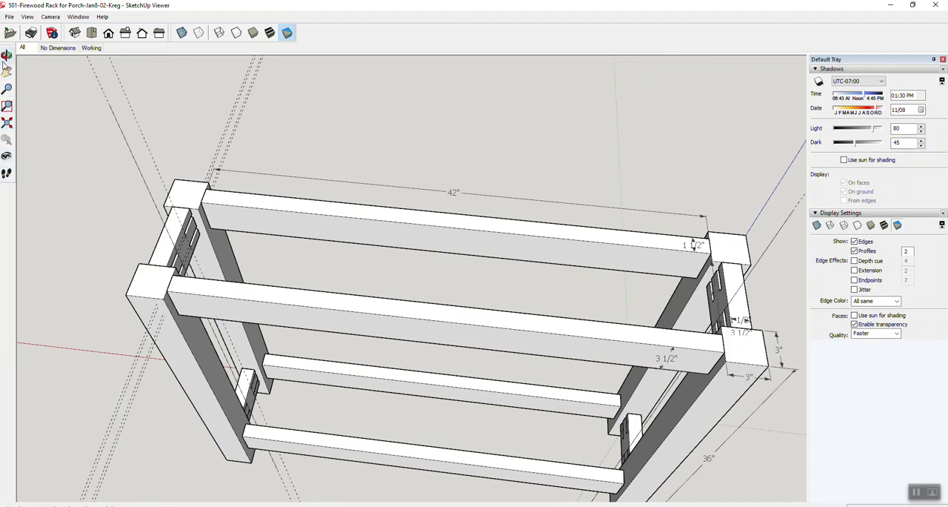
{"action": "mouse_move", "coordinate": [8, 55]}
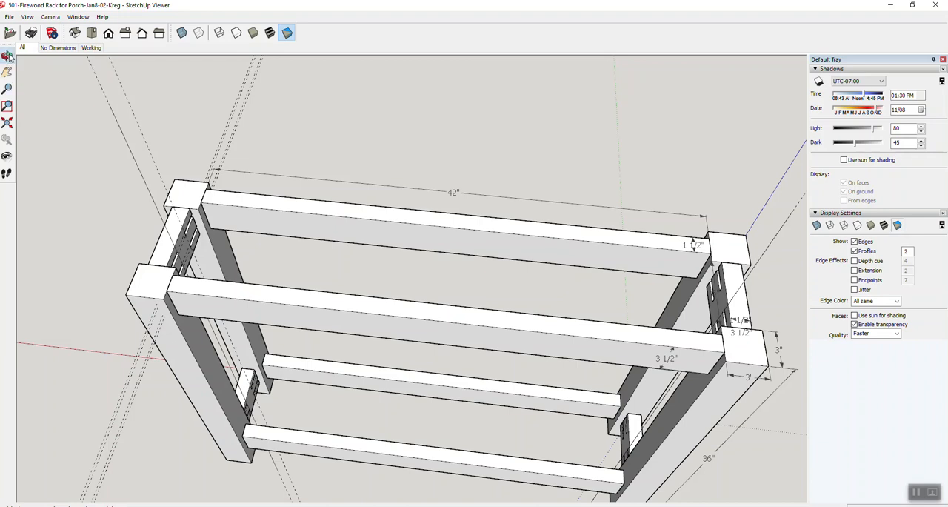
{"action": "mouse_move", "coordinate": [91, 162]}
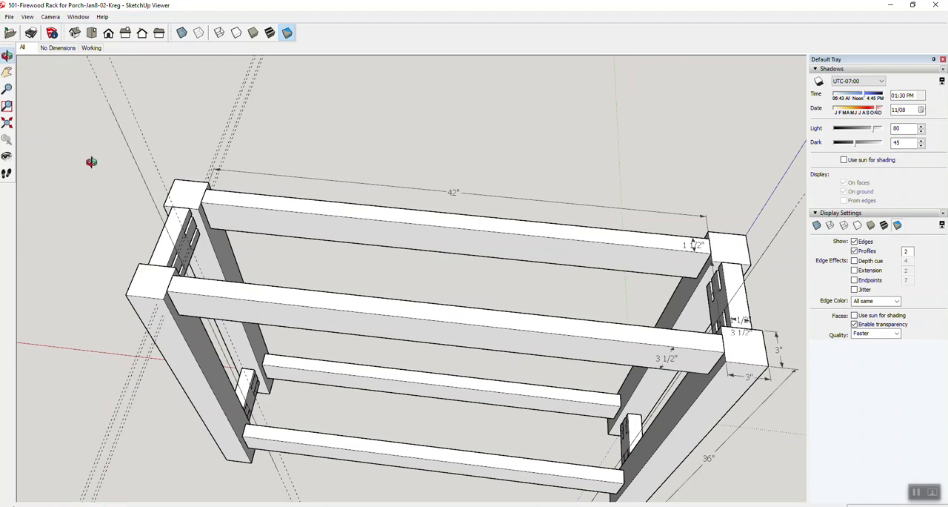
{"action": "mouse_move", "coordinate": [105, 282]}
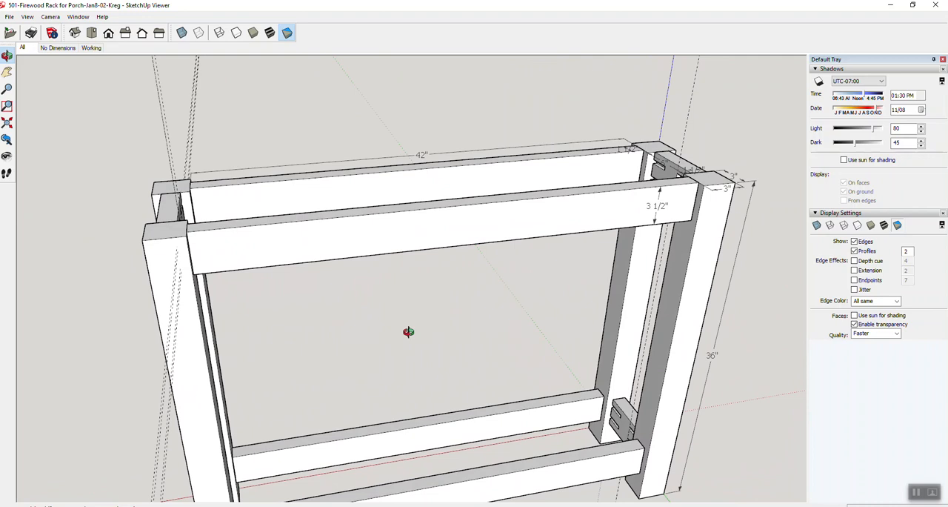
{"action": "mouse_move", "coordinate": [470, 244]}
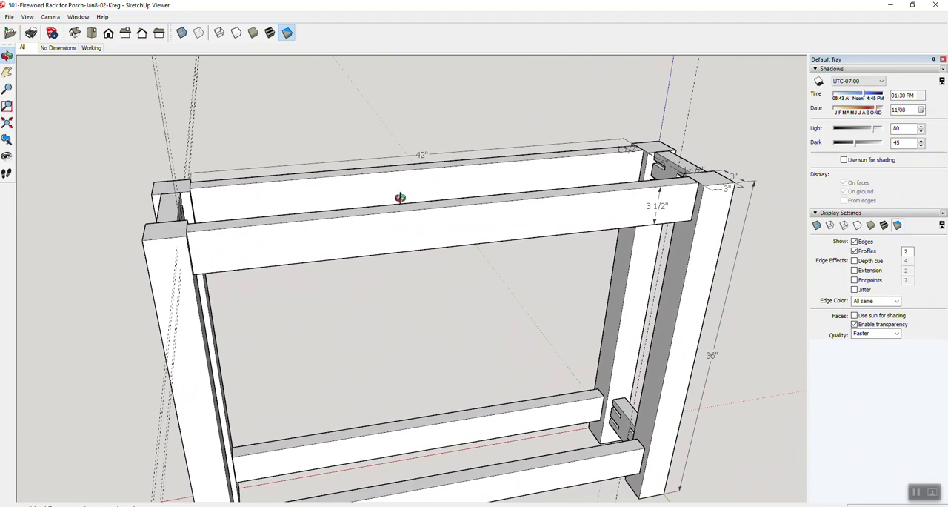
{"action": "mouse_move", "coordinate": [395, 182]}
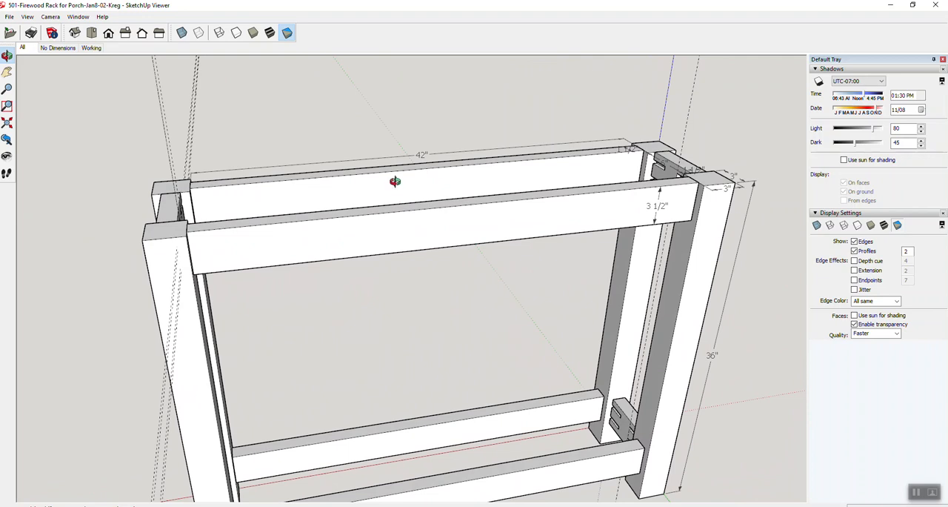
{"action": "mouse_move", "coordinate": [430, 217]}
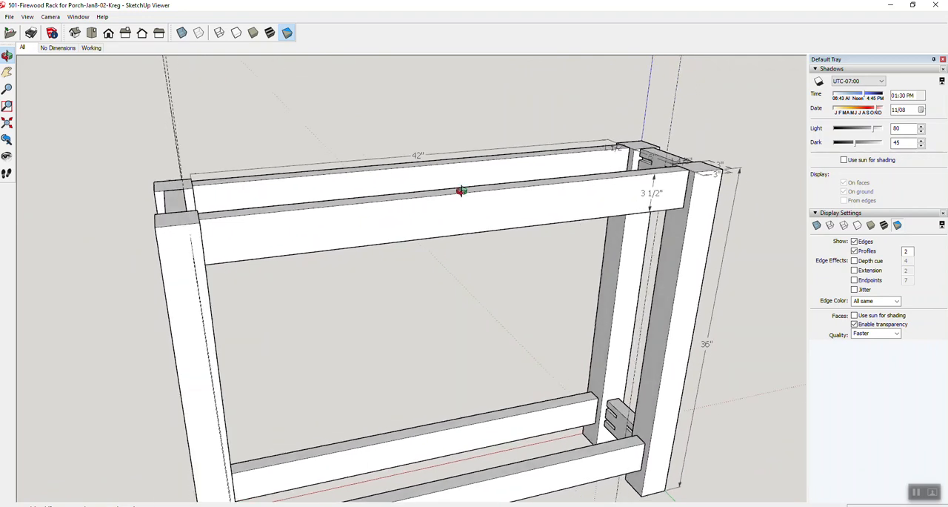
Orbit the firewood rack sideways, then view it from above at an angle
{"action": "left_click_drag", "start_coordinate": [459, 191], "coordinate": [570, 217]}
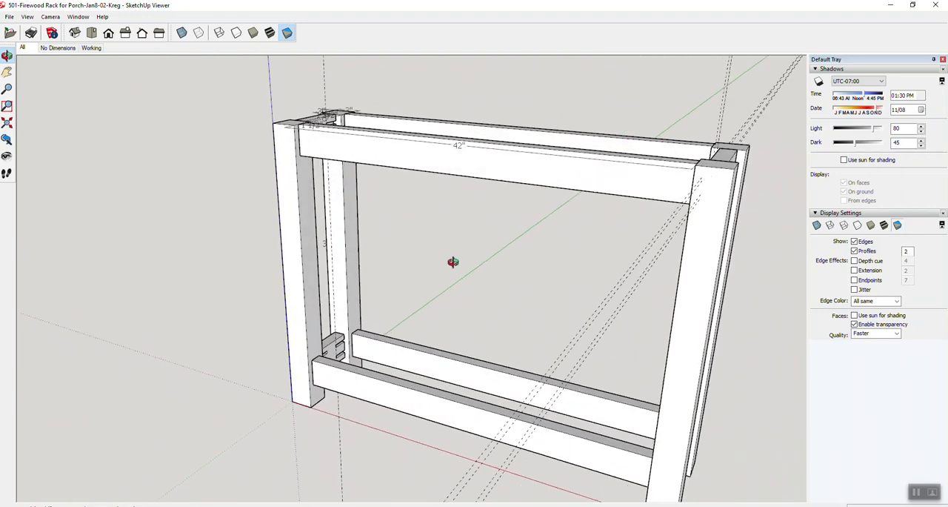
{"action": "left_click_drag", "start_coordinate": [453, 262], "coordinate": [270, 263]}
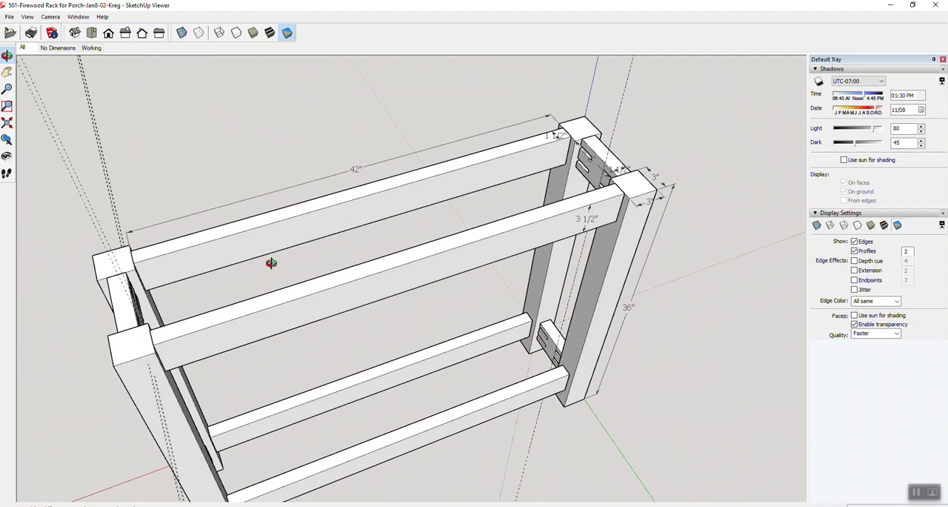
{"action": "mouse_move", "coordinate": [434, 258]}
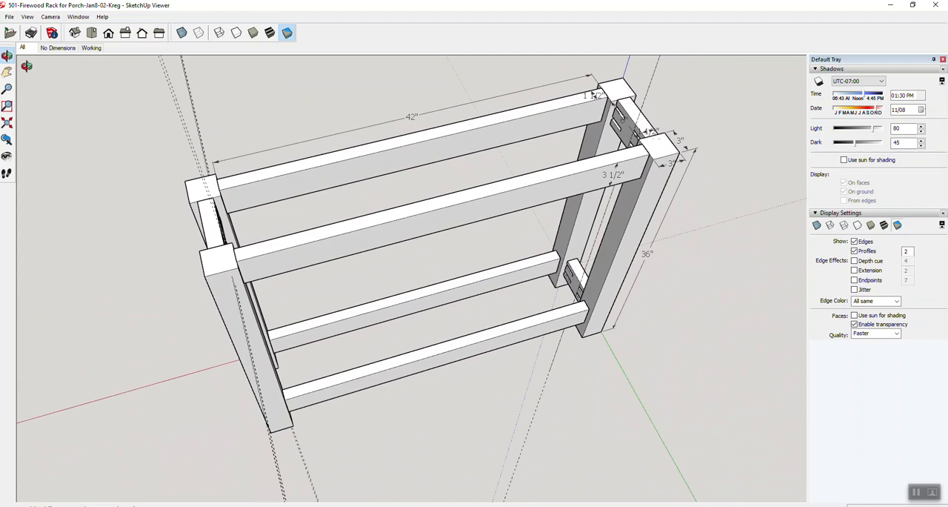
{"action": "mouse_move", "coordinate": [7, 55]}
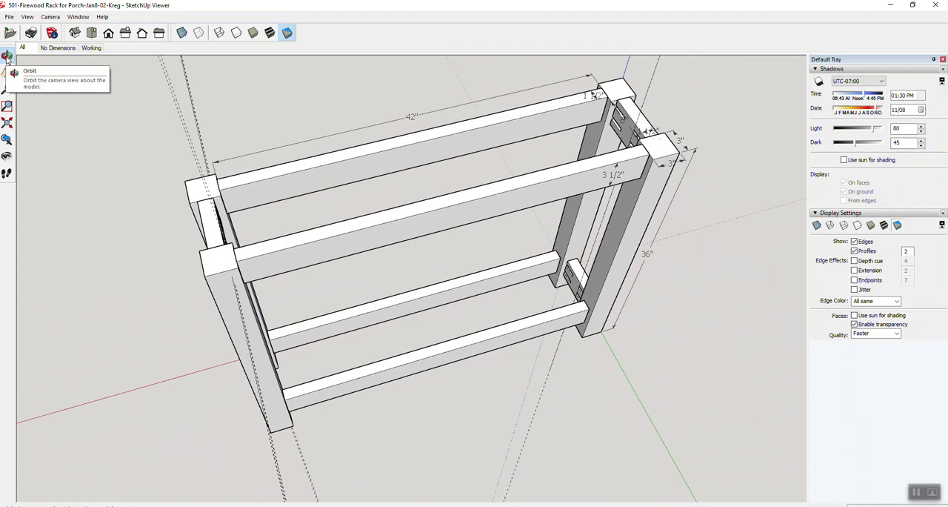
{"action": "mouse_move", "coordinate": [8, 73]}
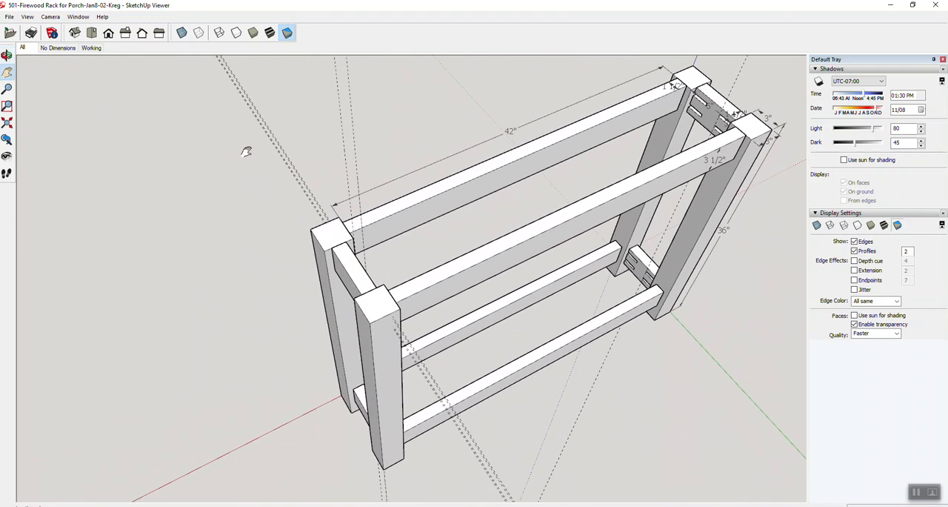
{"action": "mouse_move", "coordinate": [275, 186]}
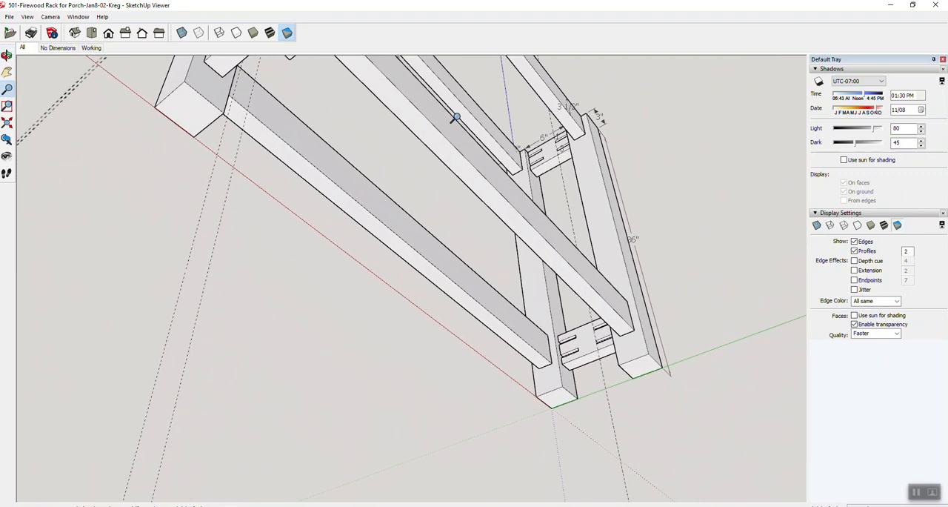
{"action": "mouse_move", "coordinate": [265, 107]}
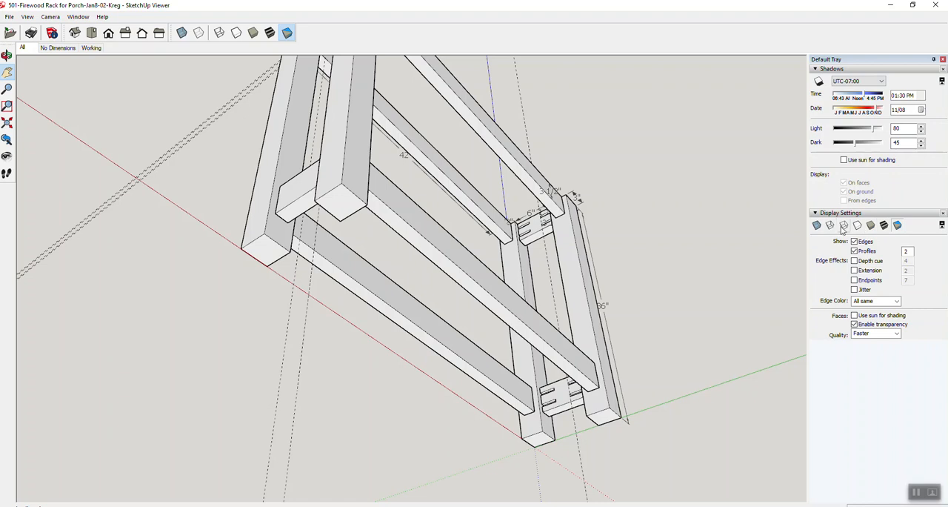
Cycle the rack through wireframe, wood-textured and X-ray styles, orbiting to expose the lower rail pocket holes
{"action": "left_click", "coordinate": [219, 32]}
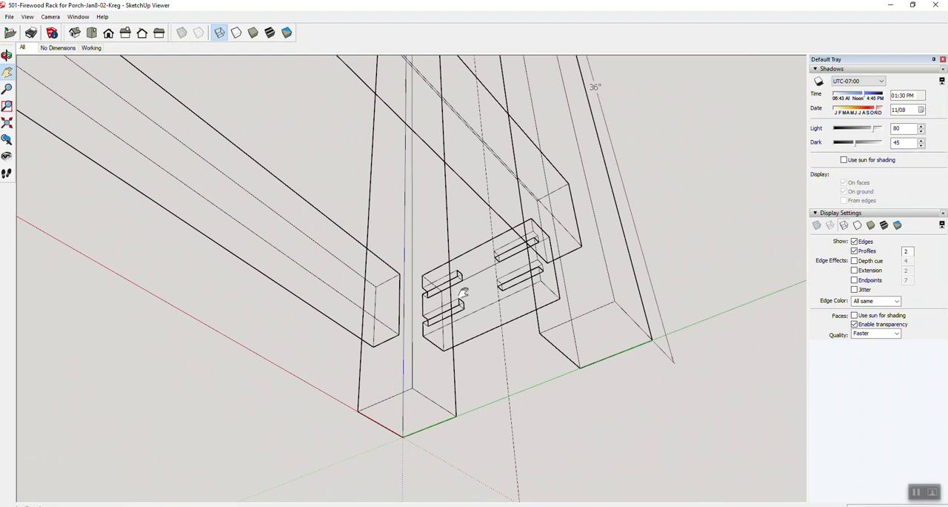
{"action": "mouse_move", "coordinate": [792, 224]}
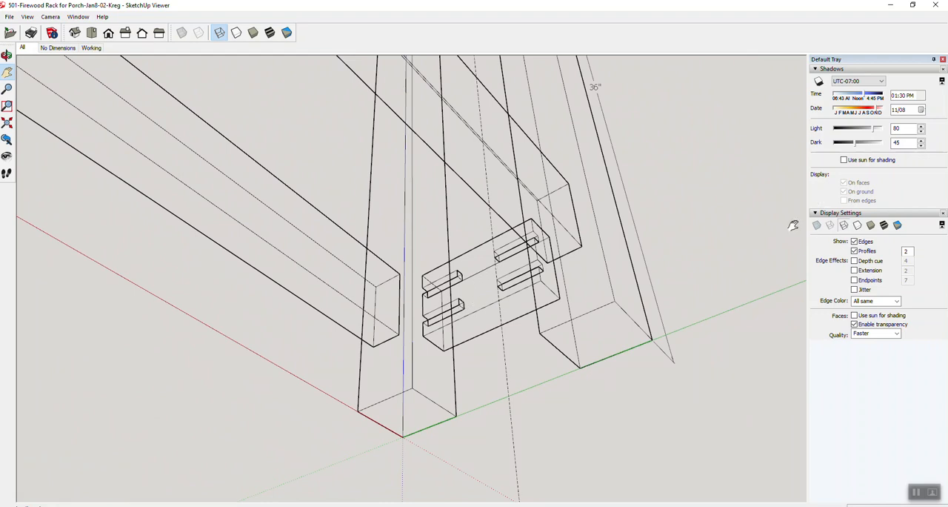
{"action": "mouse_move", "coordinate": [844, 225]}
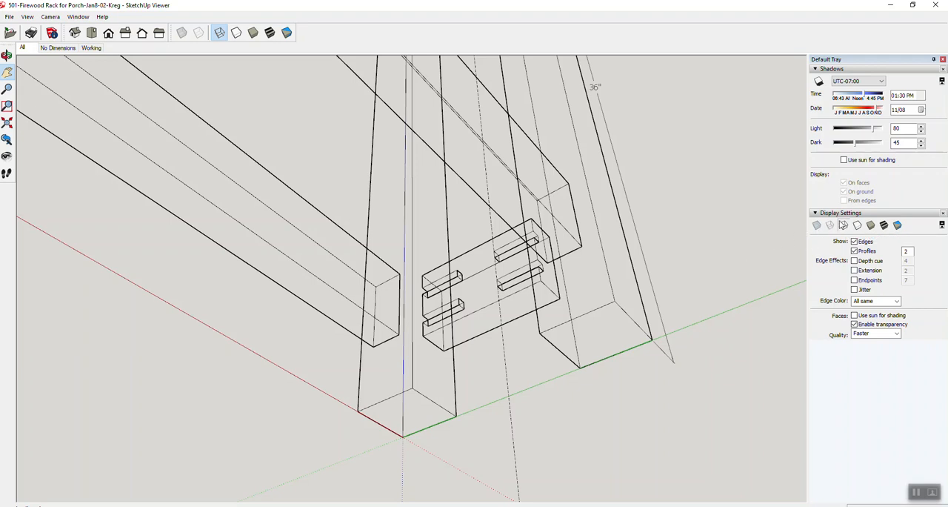
{"action": "left_click", "coordinate": [269, 32]}
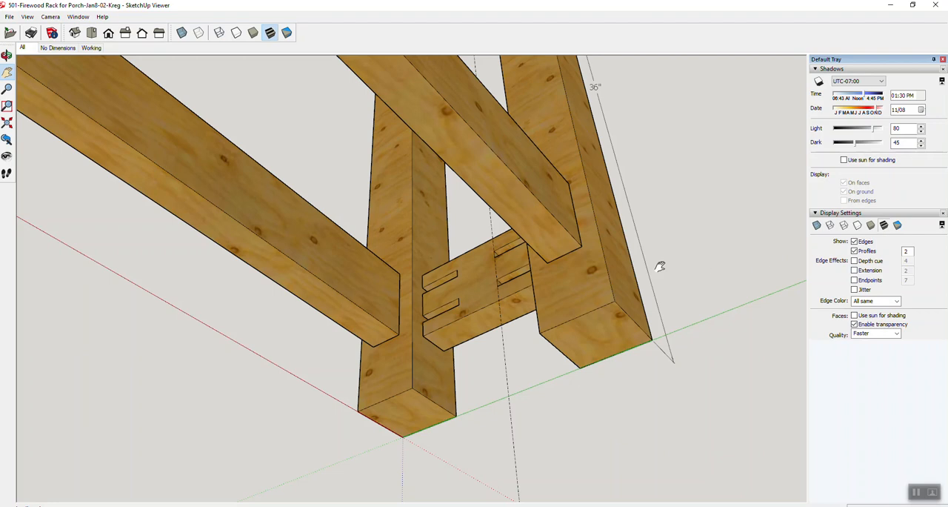
{"action": "mouse_move", "coordinate": [547, 267]}
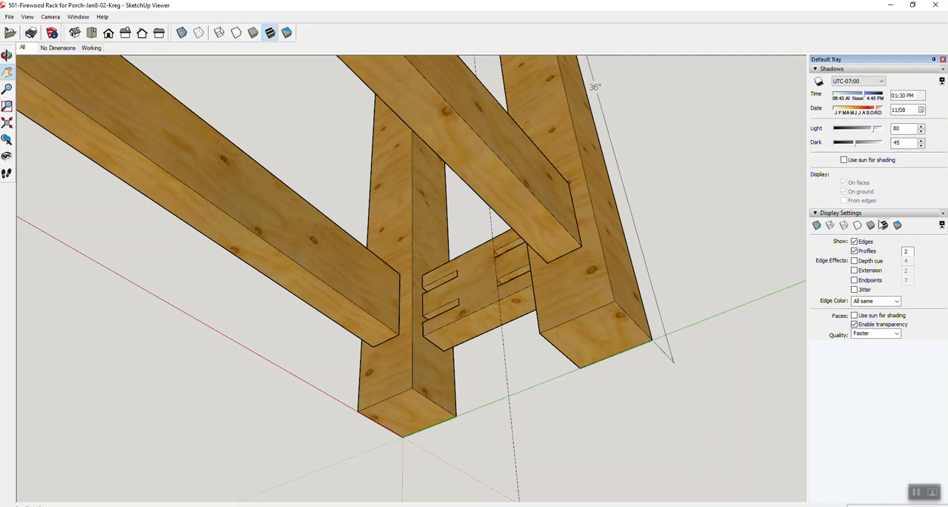
{"action": "left_click", "coordinate": [253, 32]}
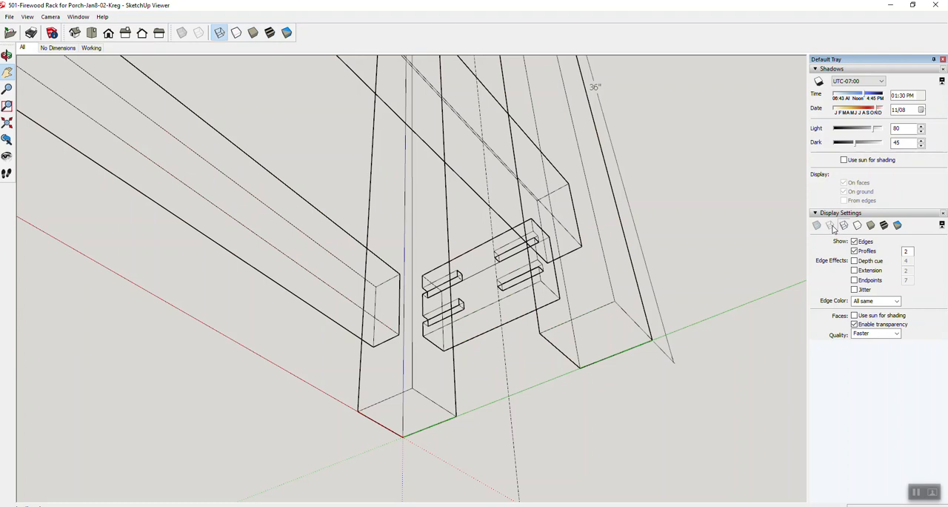
{"action": "left_click", "coordinate": [253, 32]}
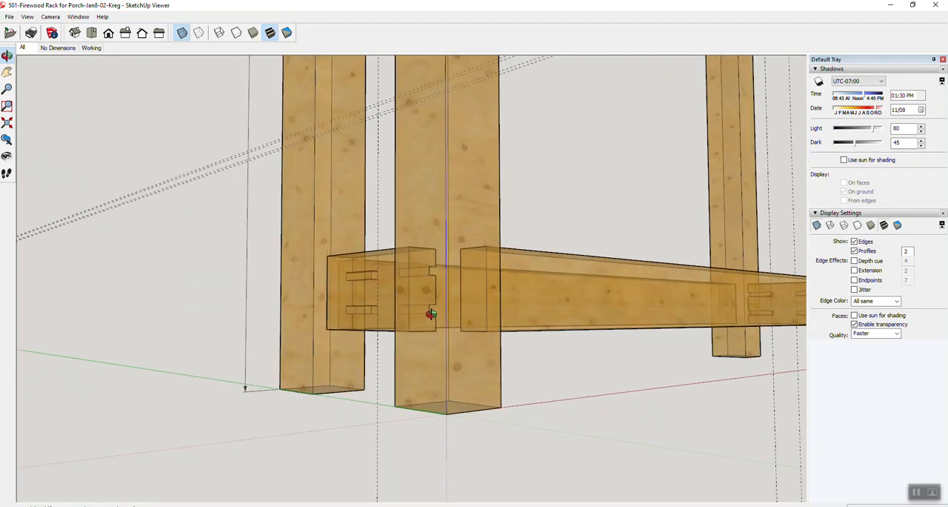
{"action": "left_click_drag", "start_coordinate": [432, 312], "coordinate": [503, 297]}
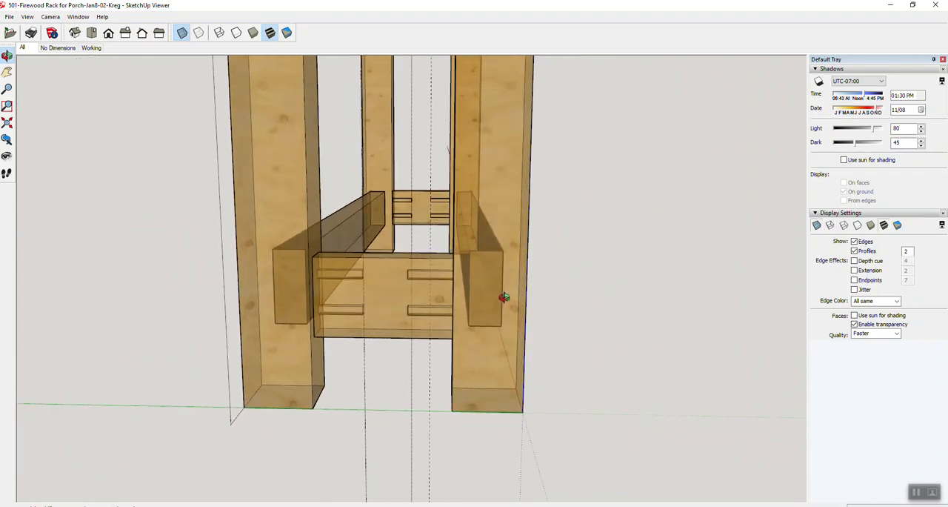